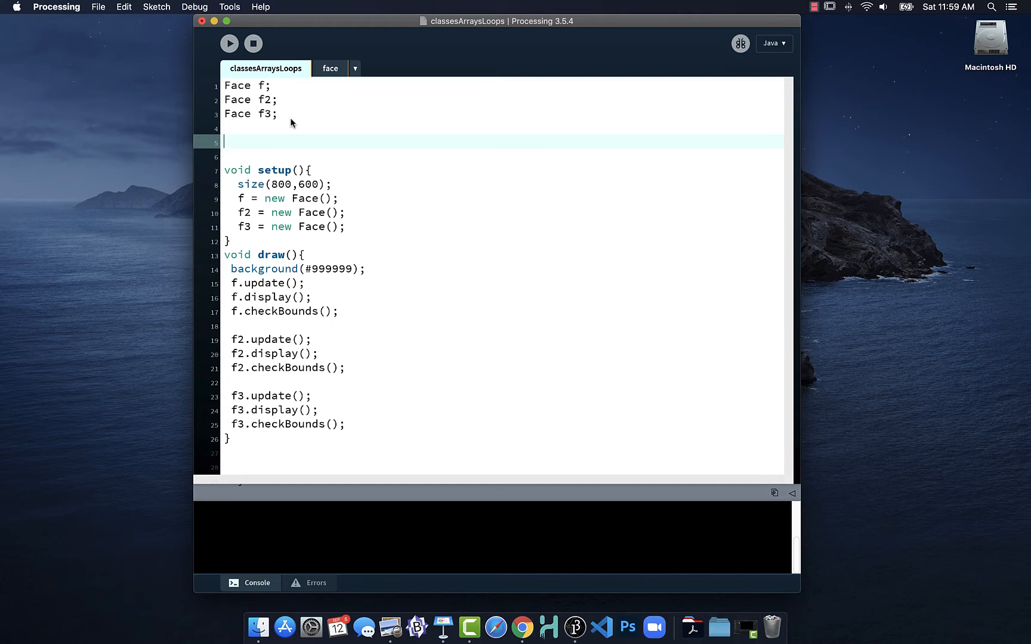
Declare the array 'Face [] faces;' above setup
type("F")
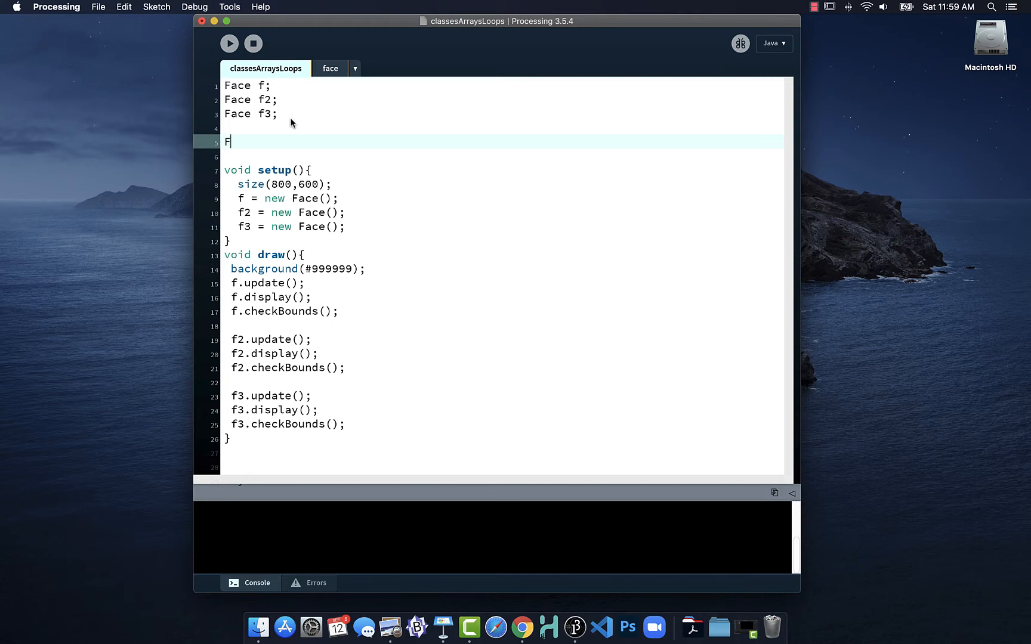
type("ace")
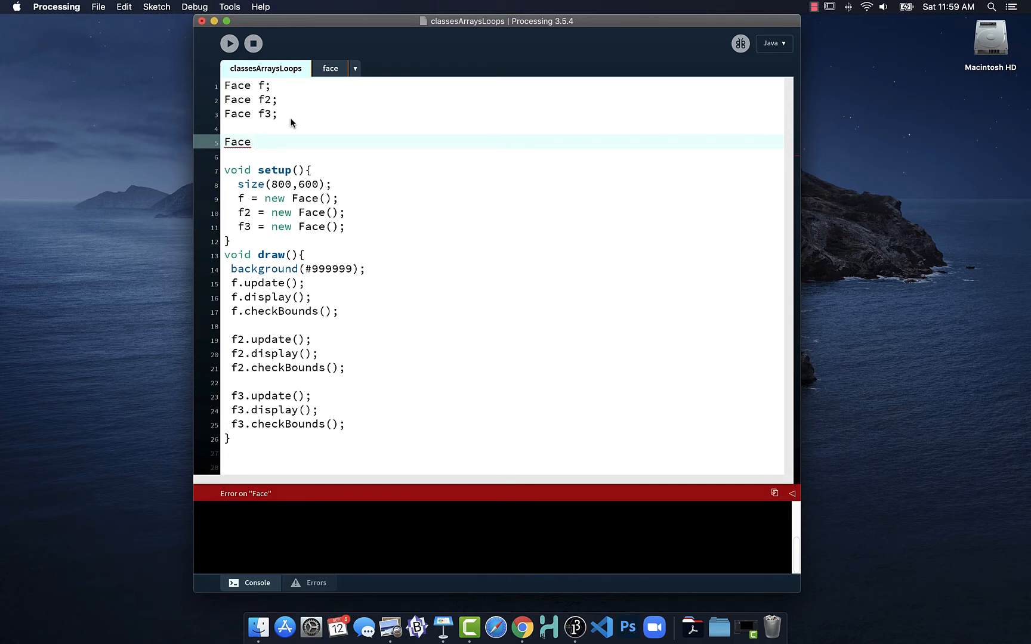
type("[]")
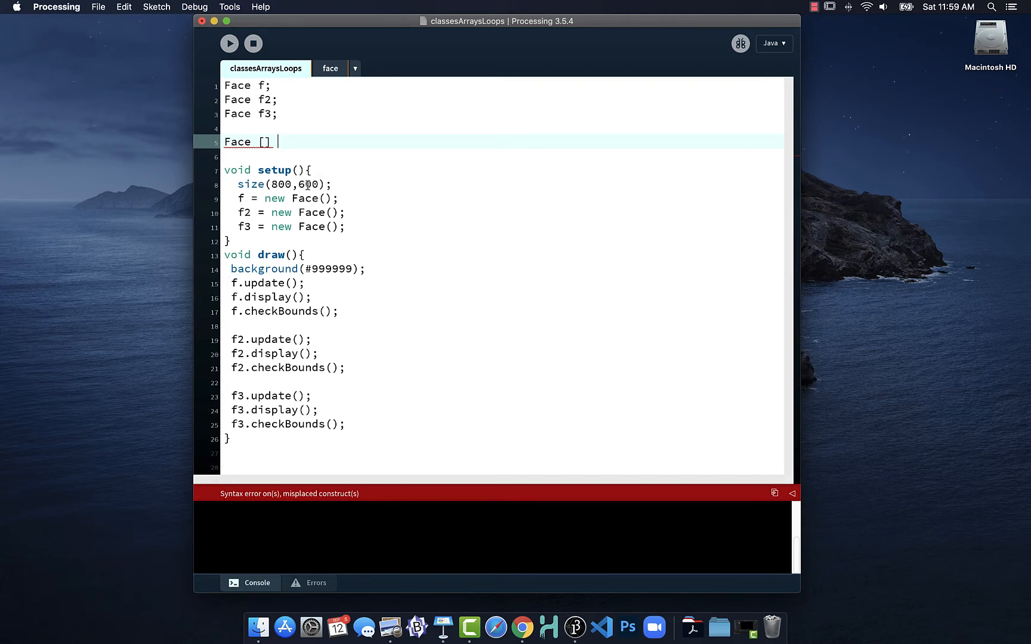
type("faces;")
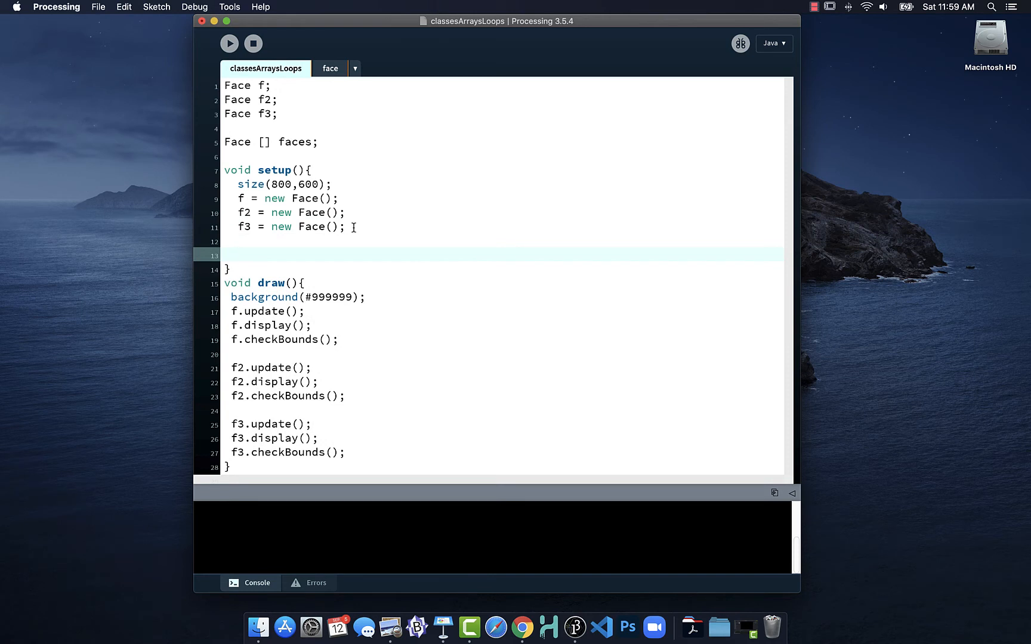
Allocate it in setup with 'faces = new Face[10];'
type("faces")
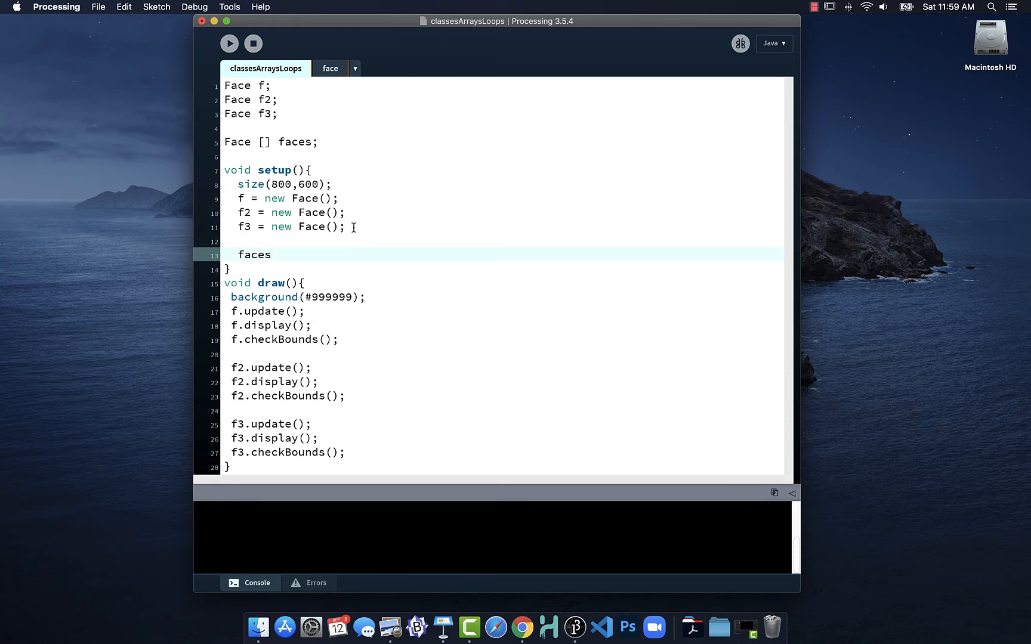
type("= new")
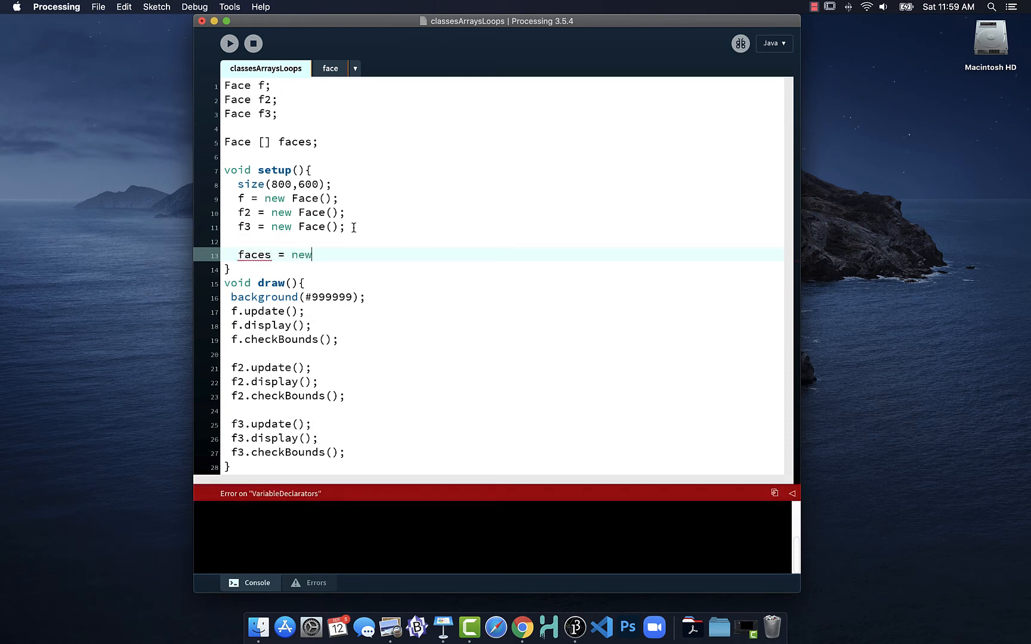
type("Fac")
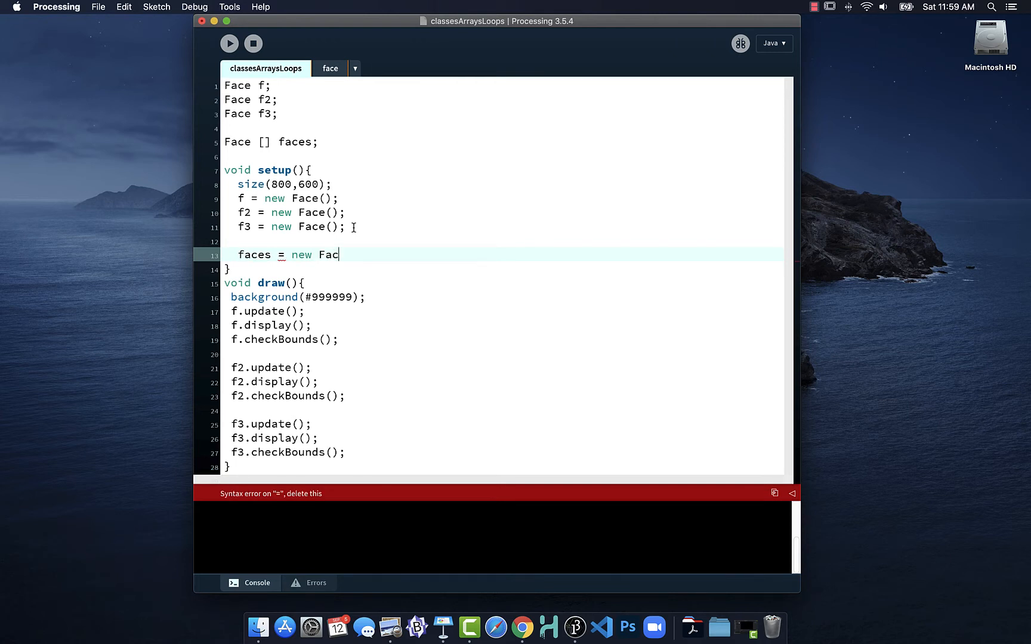
type("[")
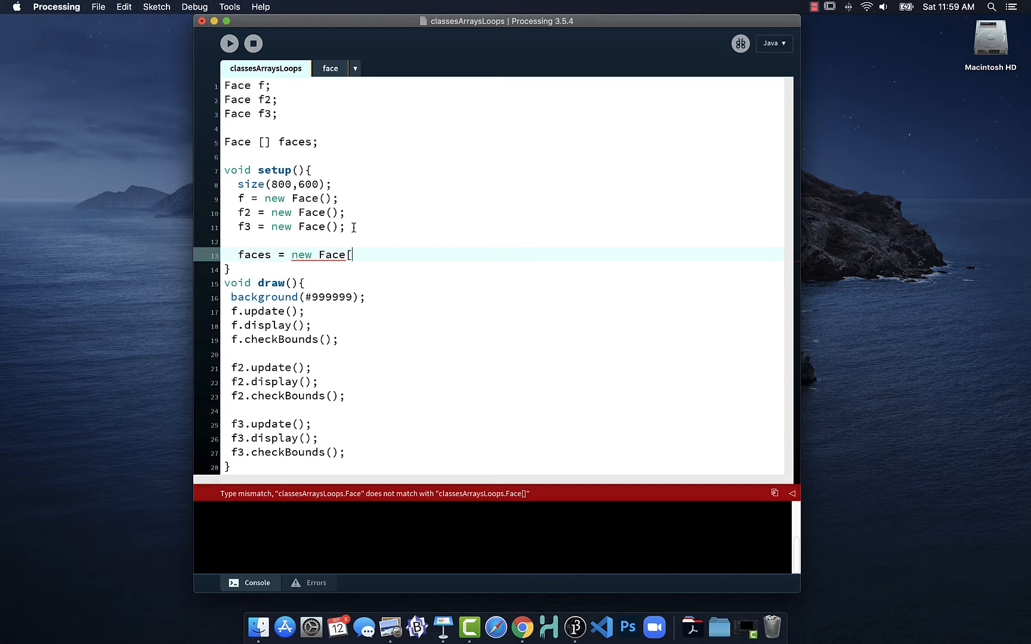
type("10")
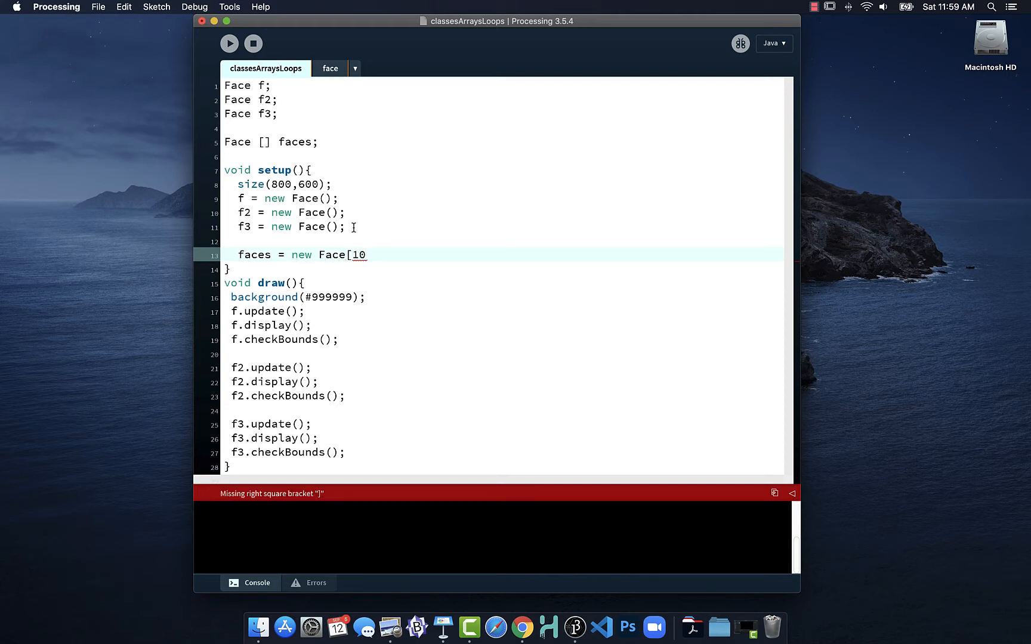
type("]")
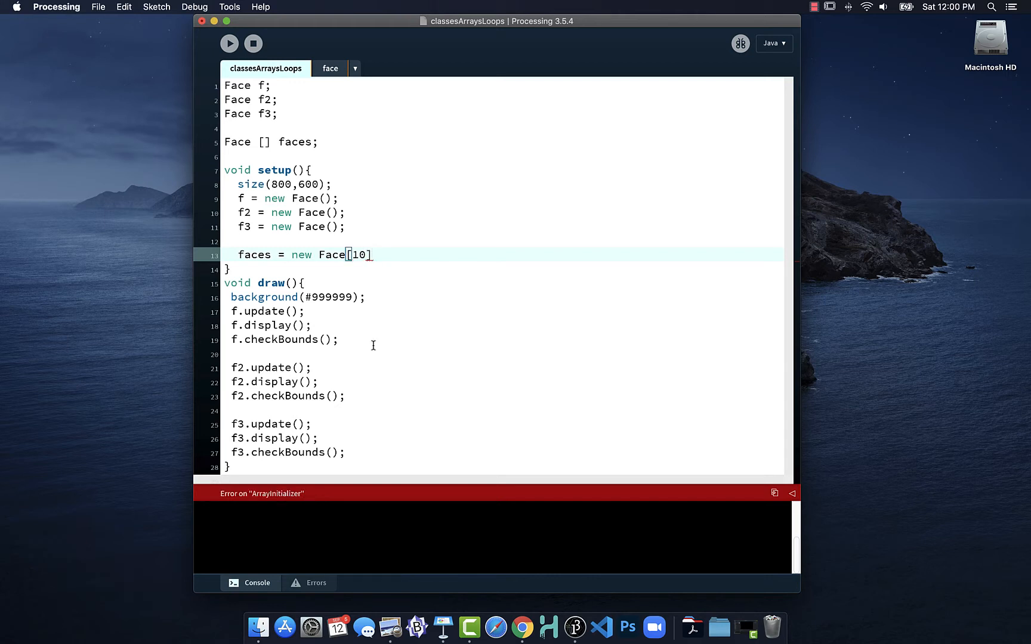
key("enter")
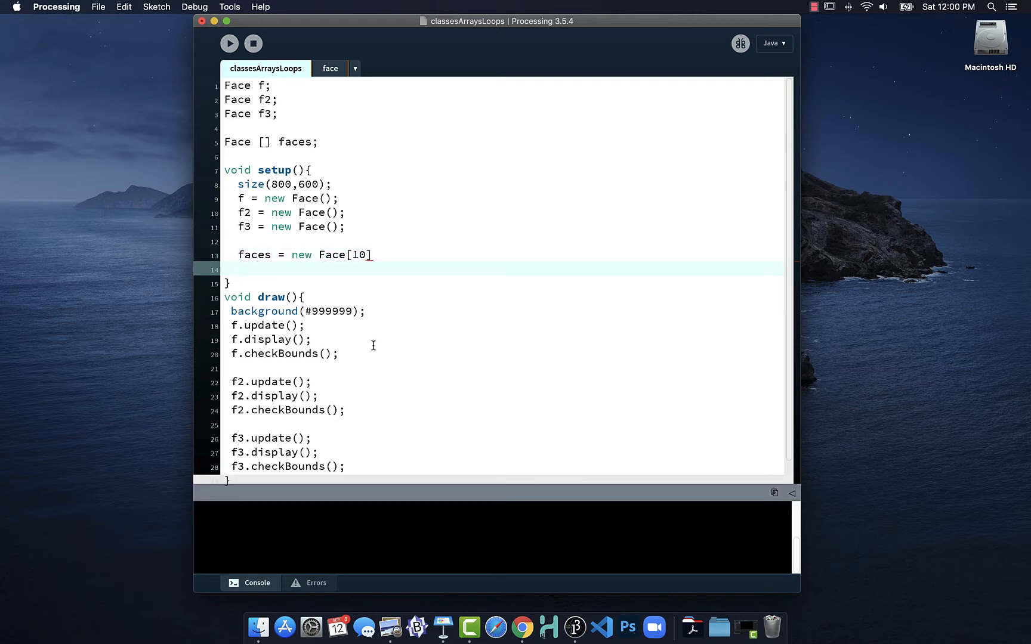
type(";")
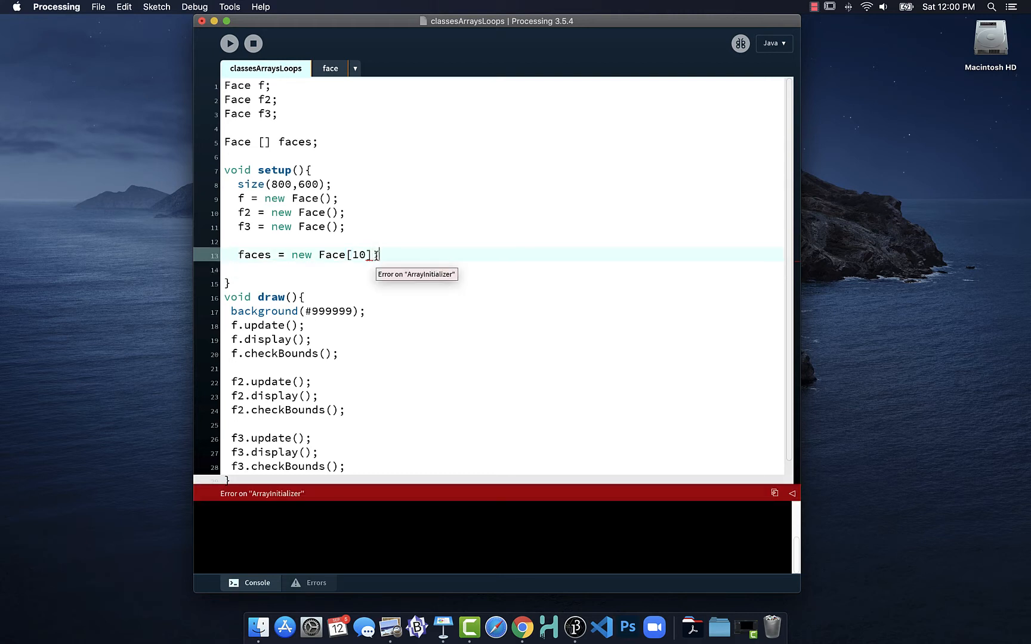
type(";")
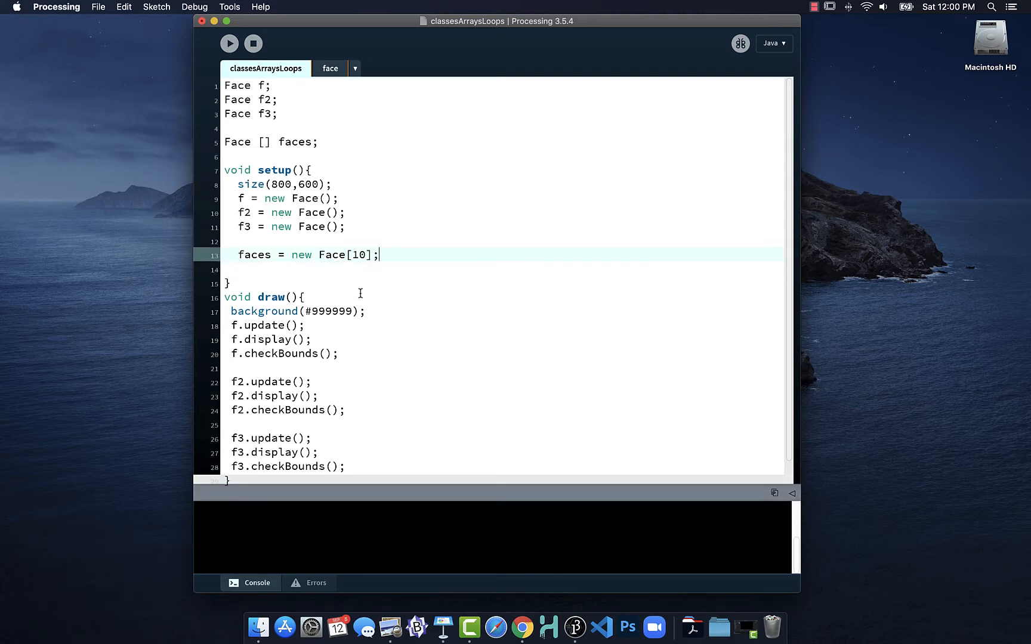
key("Return")
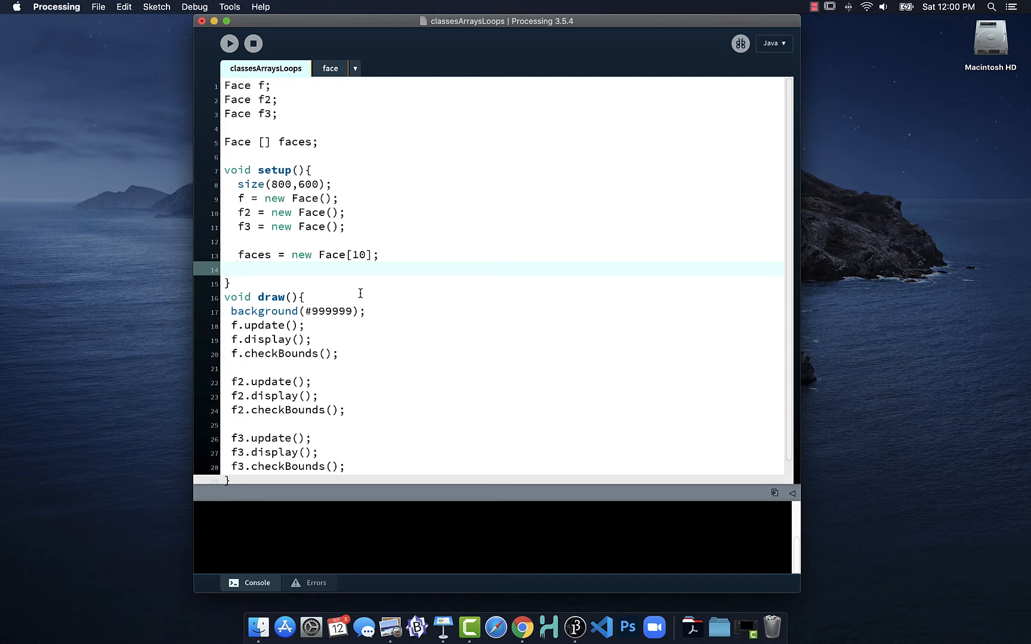
mouse_move(359, 291)
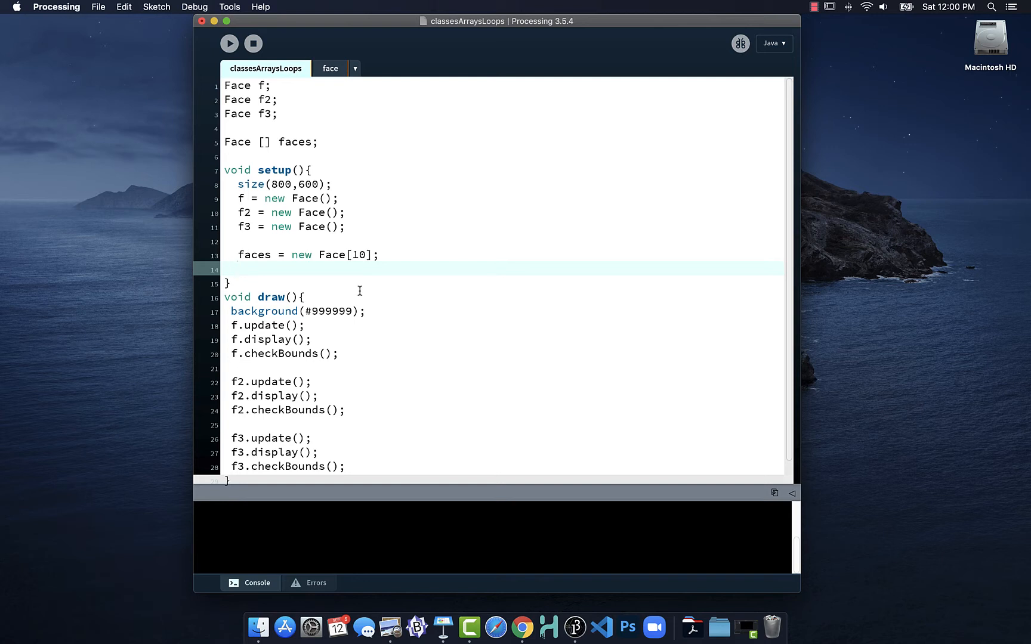
Assign 'faces[0] = new Face();' in setup
type("fac")
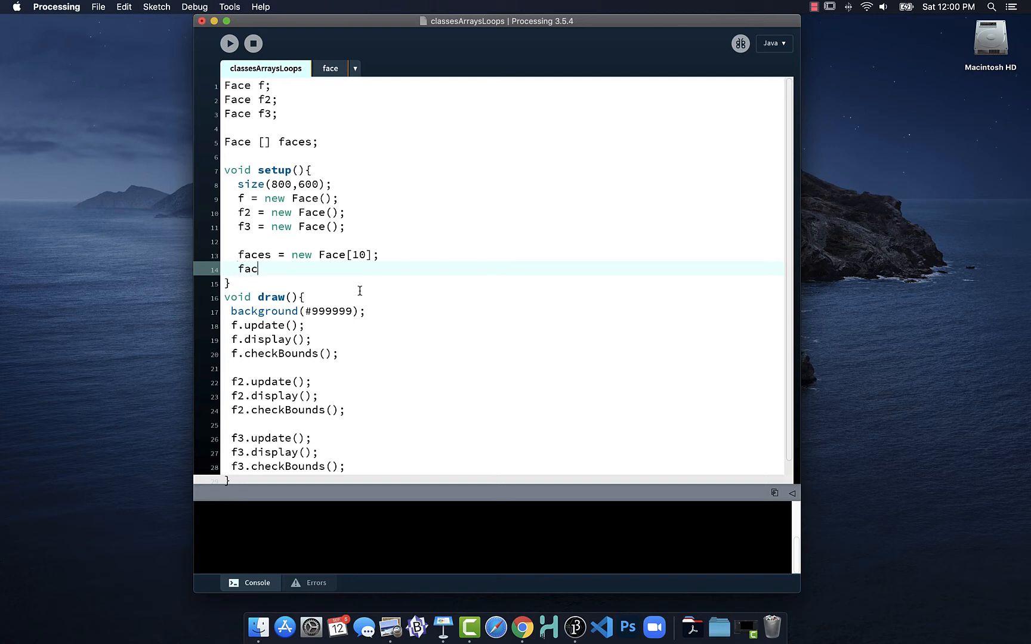
type("es[0")
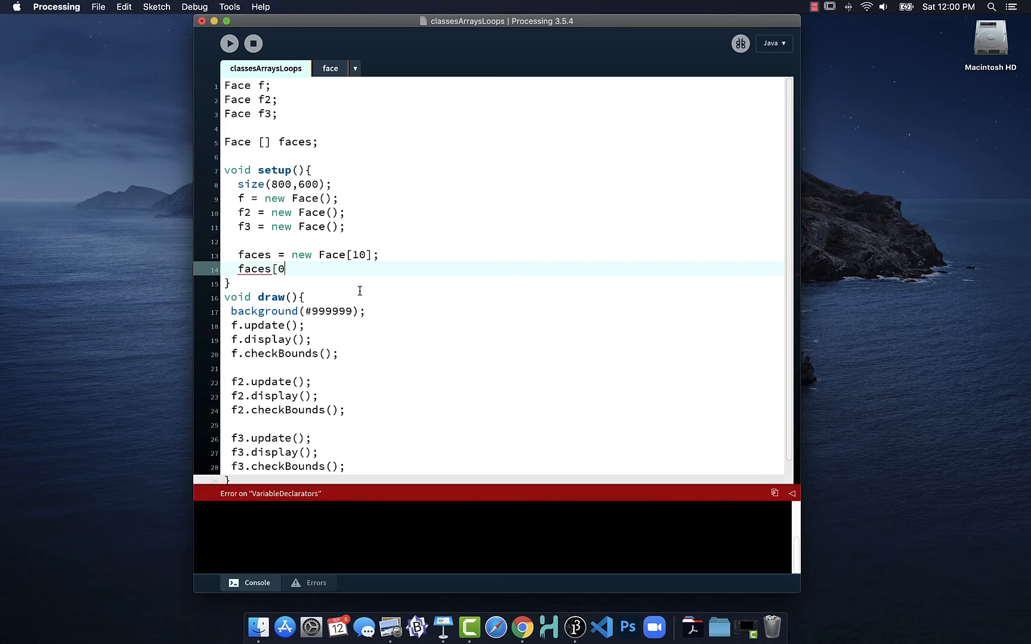
type("]")
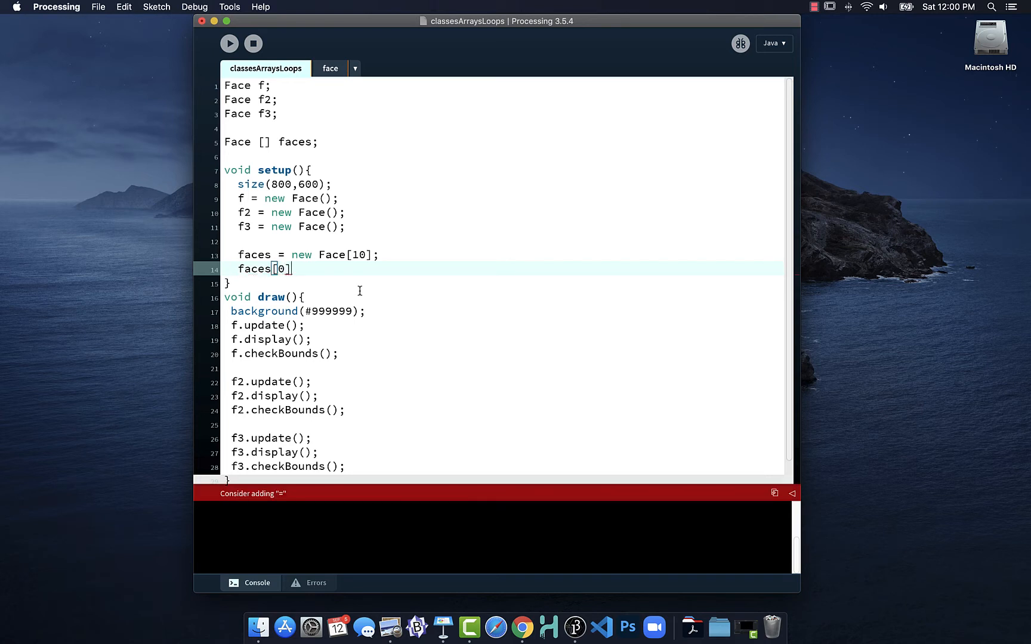
type("= new")
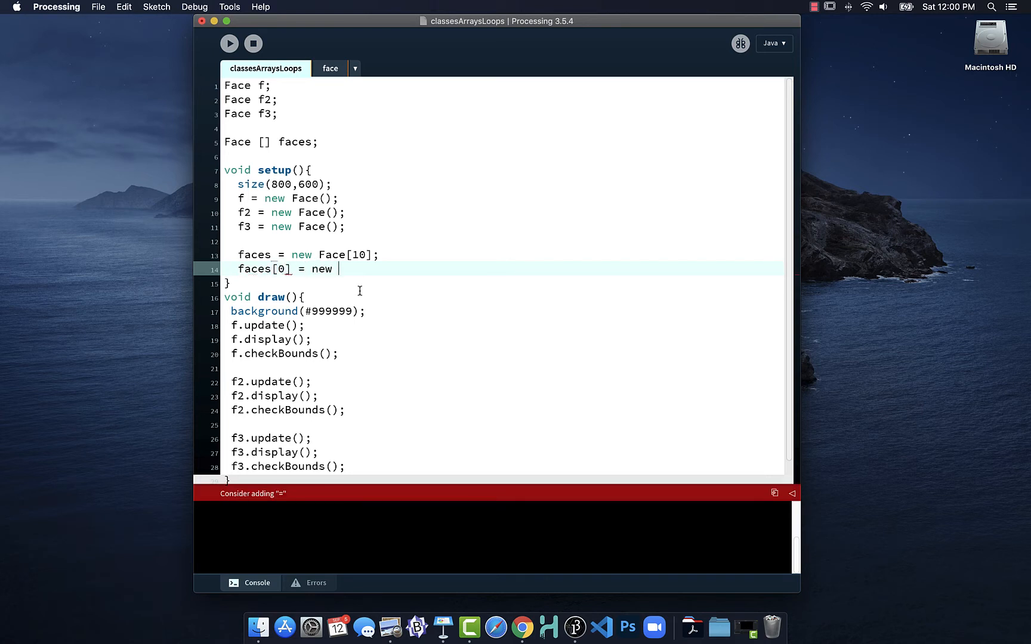
type("Face();")
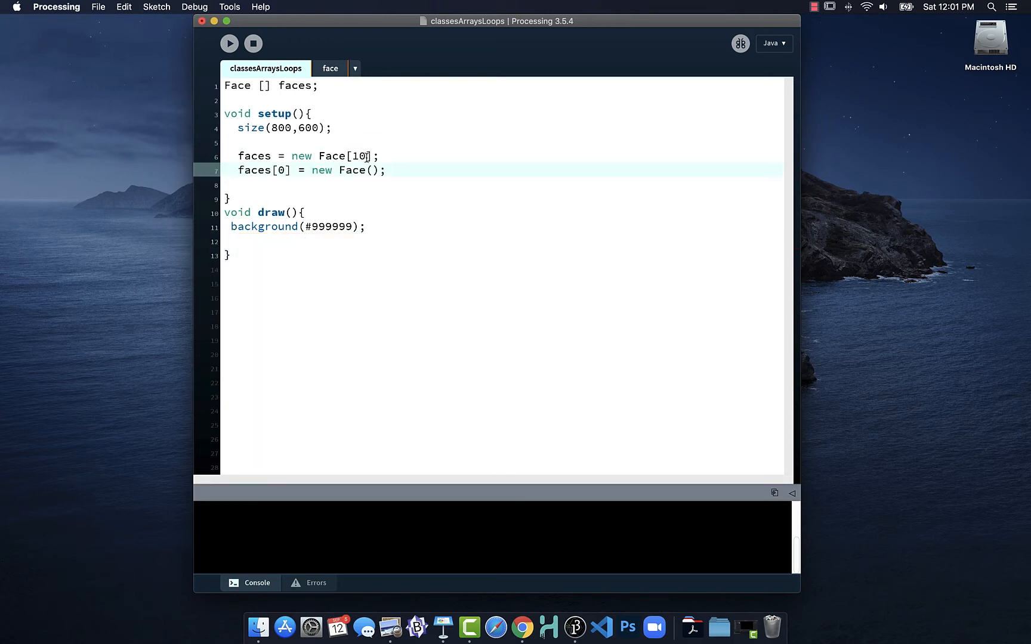
Change the array size to 3 and add 'faces[1] = new Face();' and 'faces[2] = new Face();'
type("3")
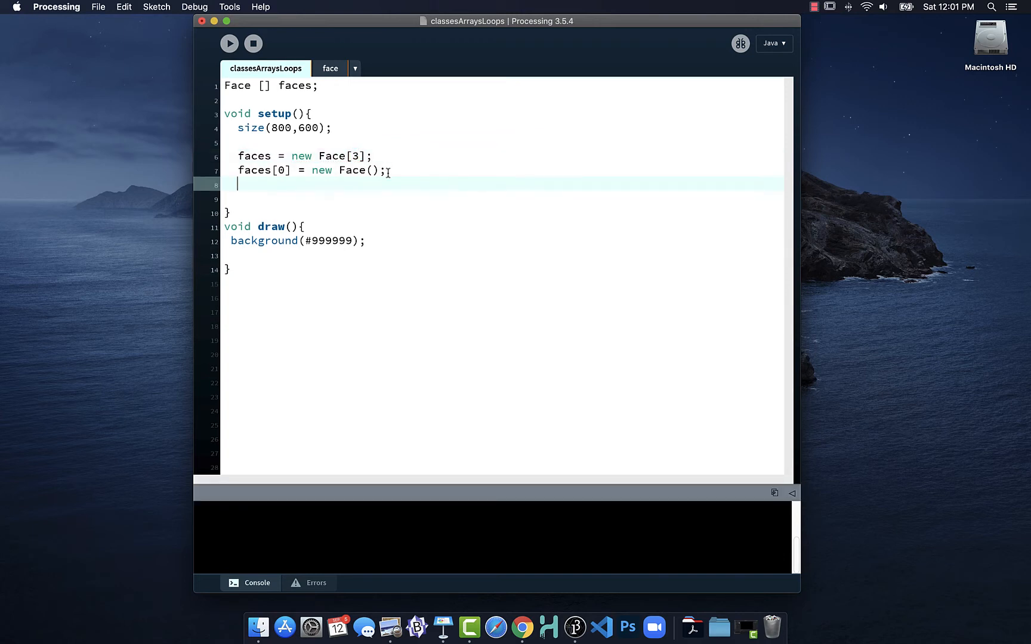
type("fa")
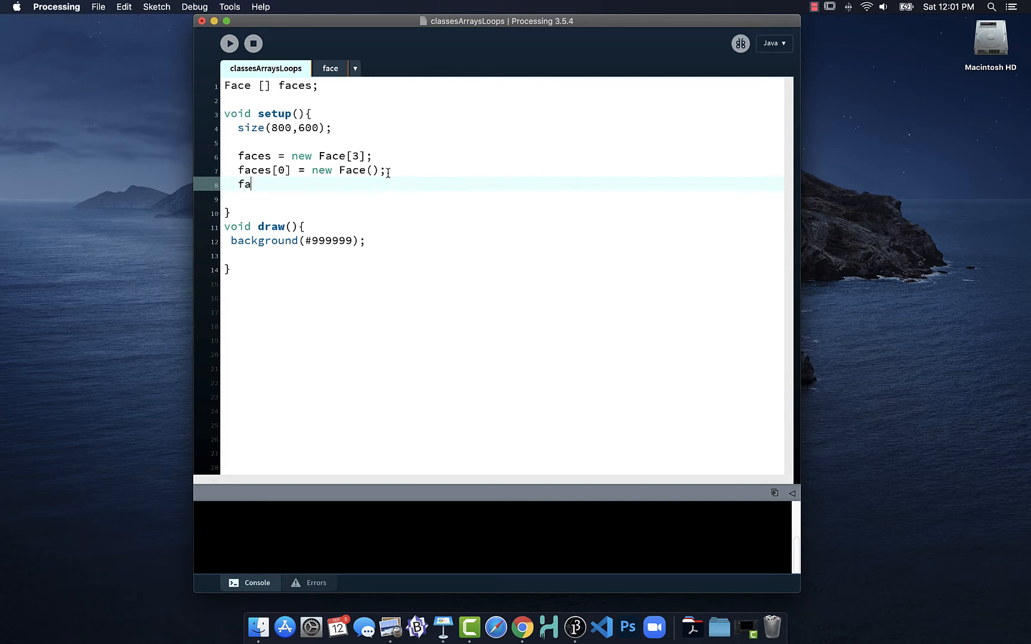
type("ces[")
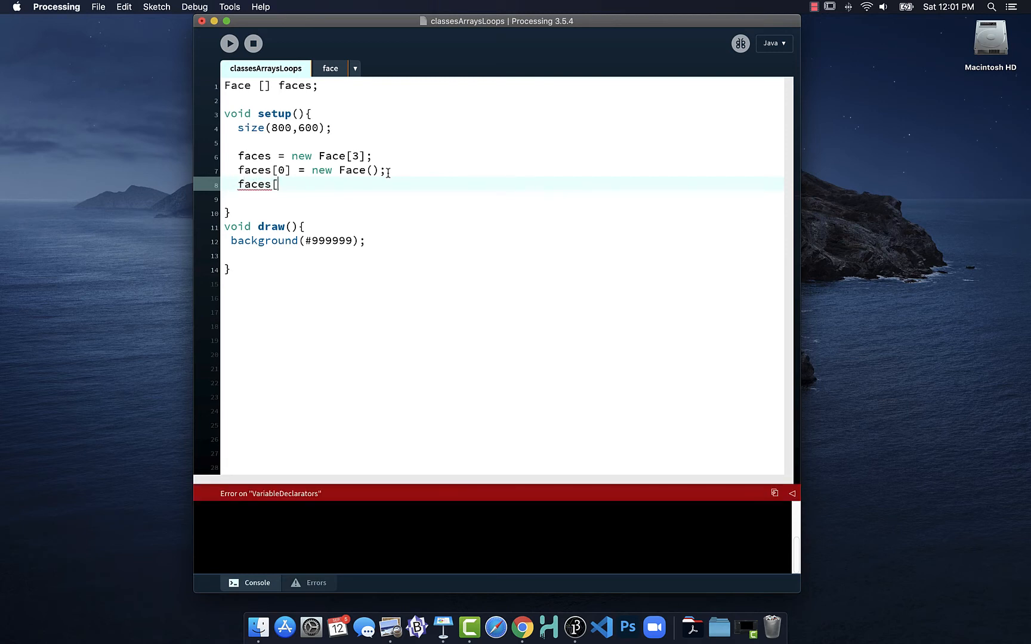
type("1]")
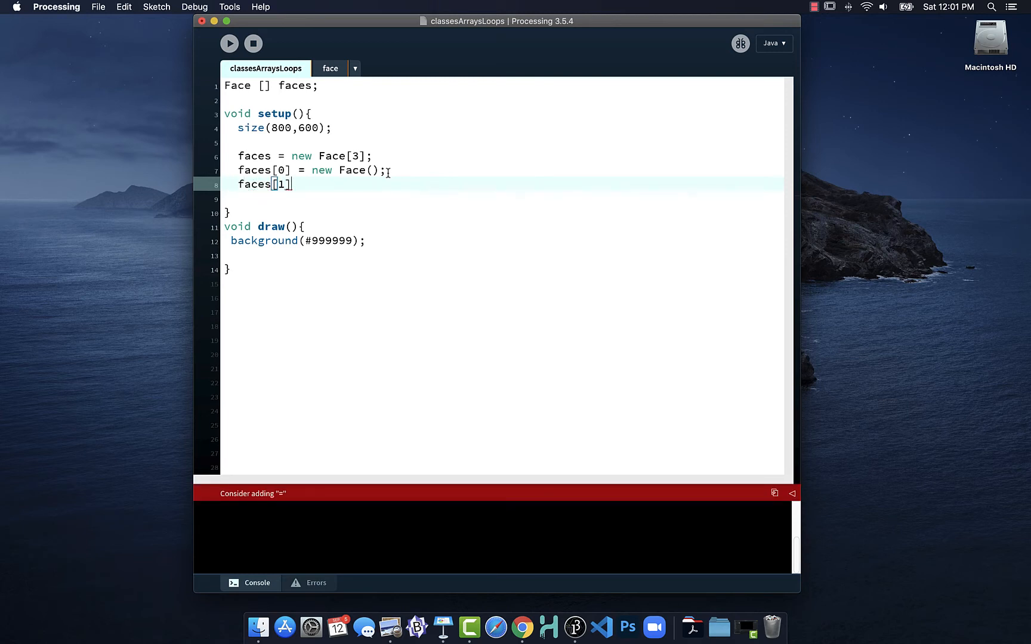
type("= new Face();")
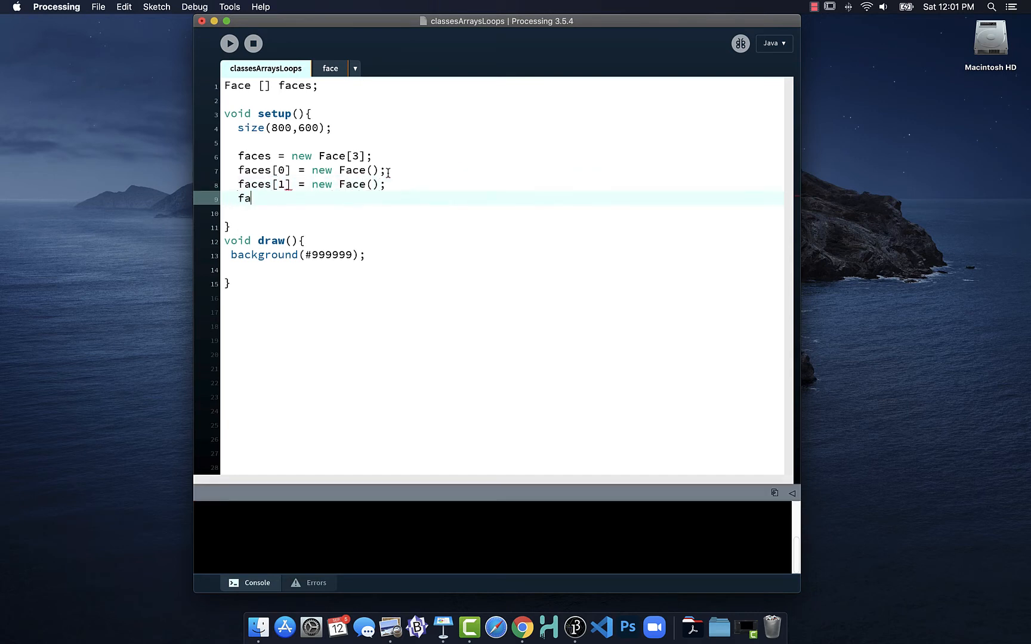
type("ces]")
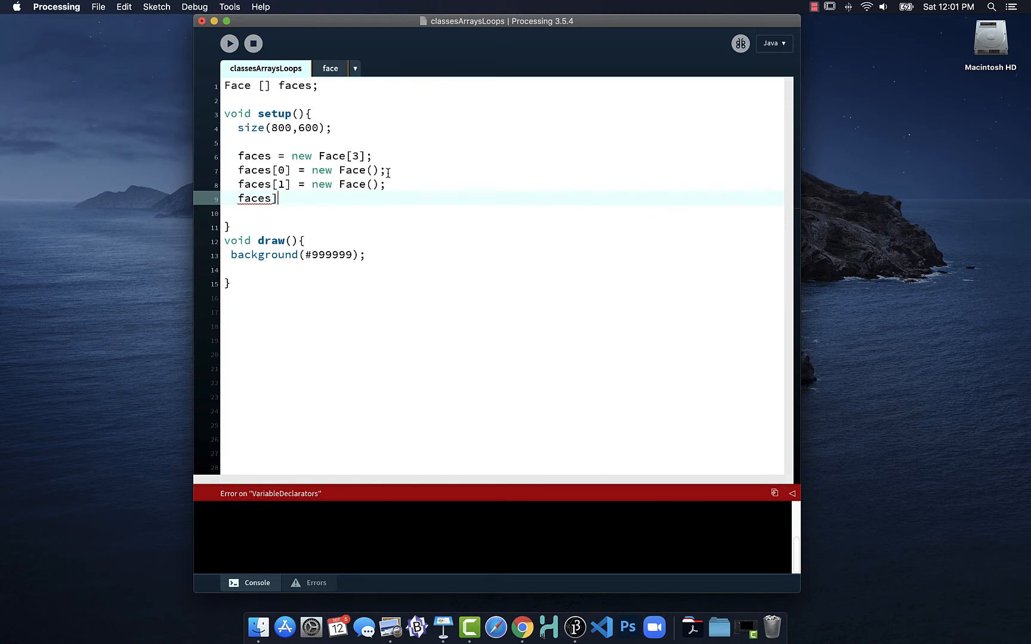
type("2[")
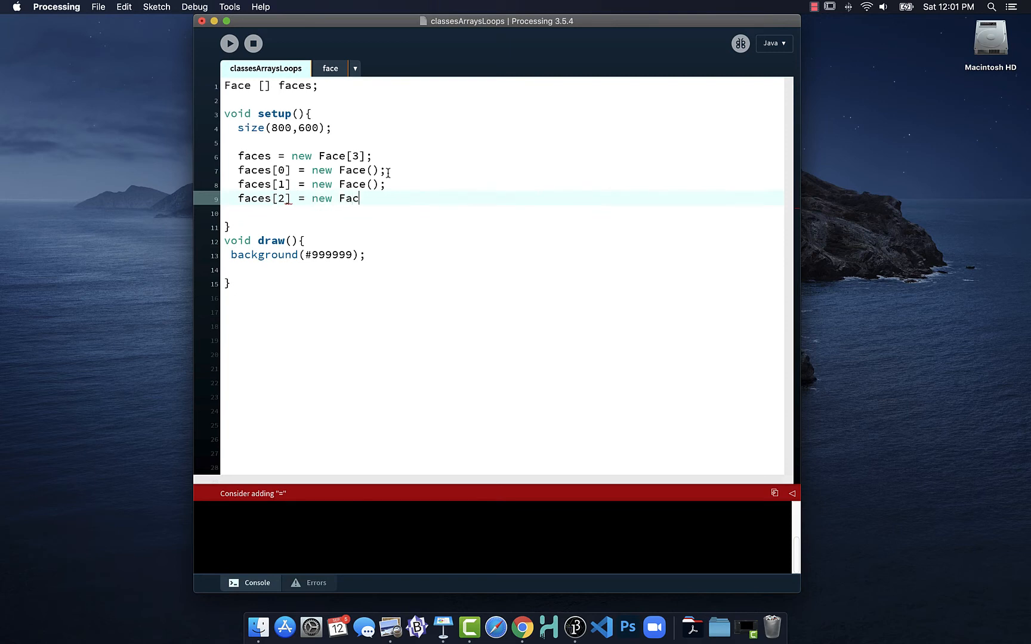
type("e();")
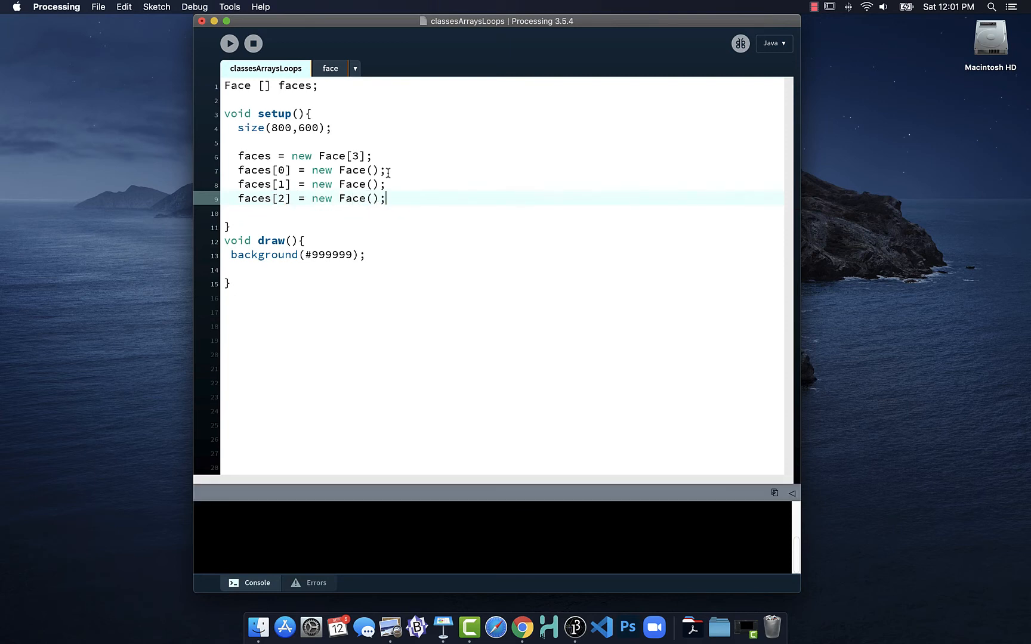
left_click(276, 268)
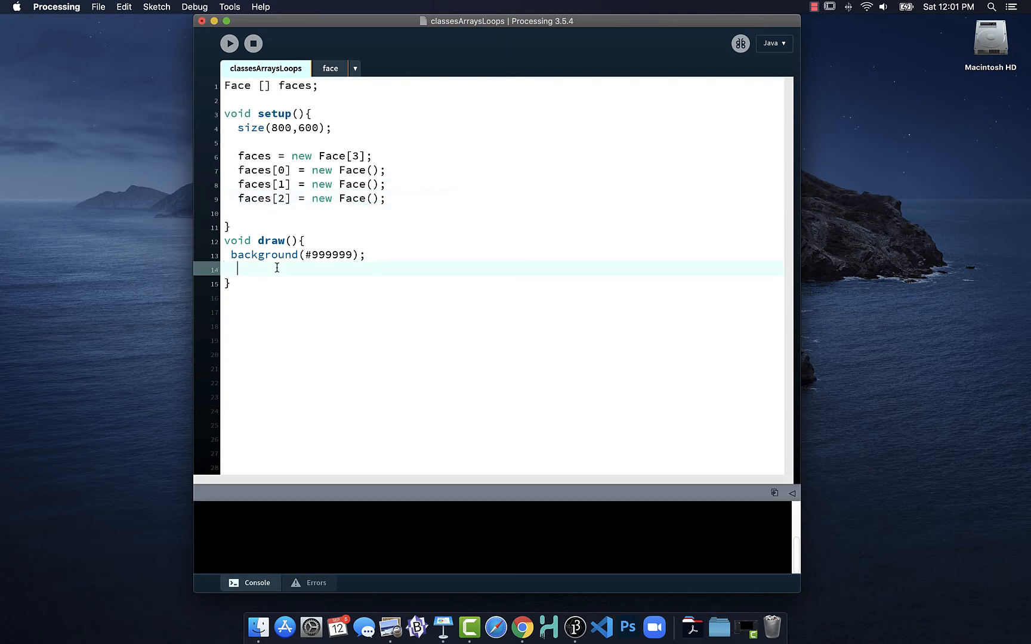
Add faces[0].update(), faces[1].update() and faces[2].update() lines after background in draw
type("faces[0")
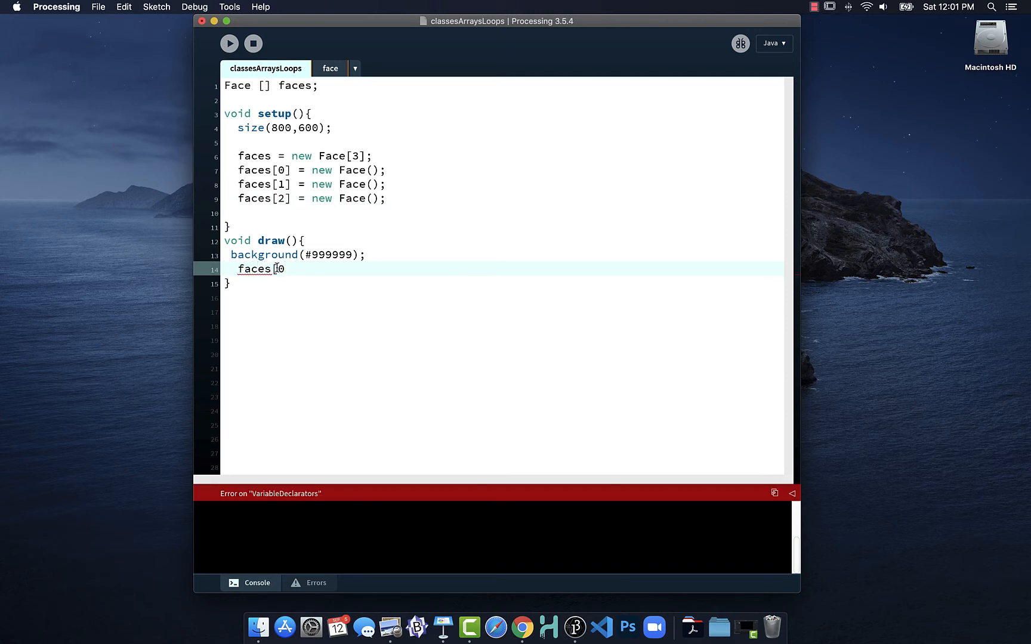
type("]")
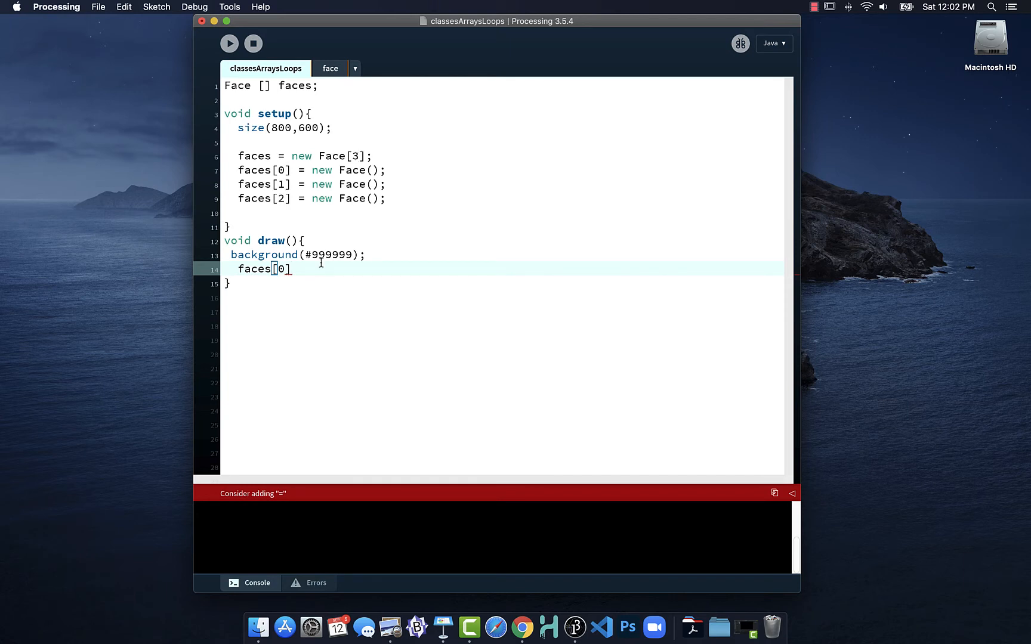
type(".upa")
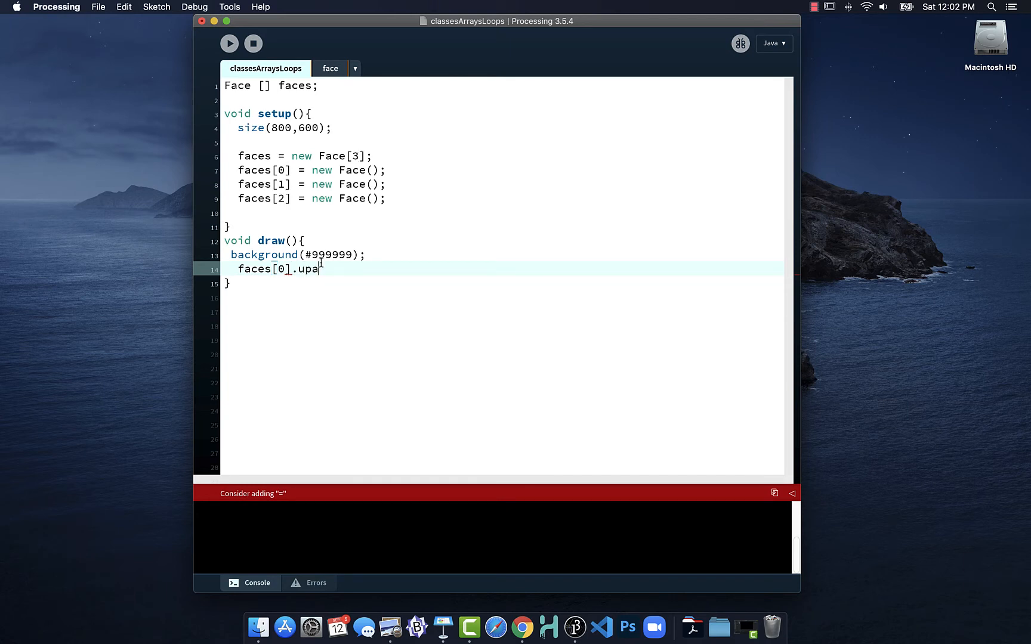
type("date();")
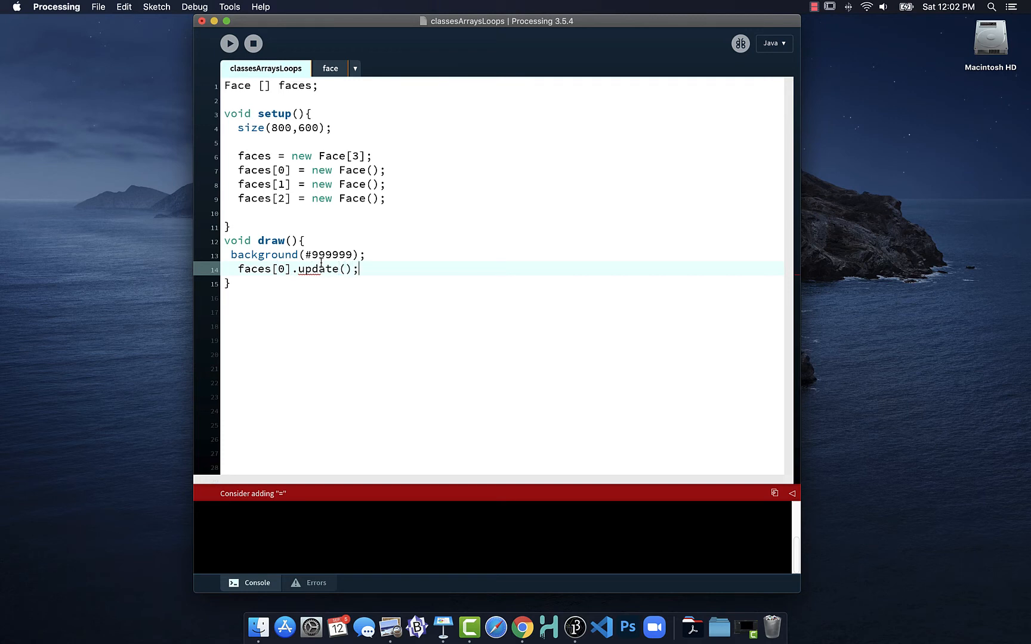
type("faces")
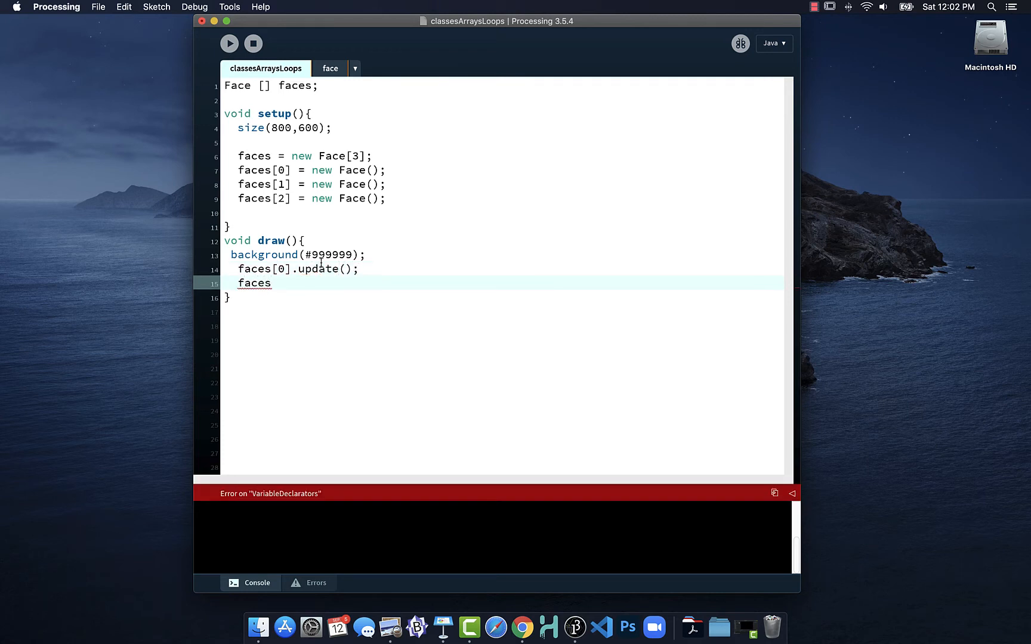
type("[1")
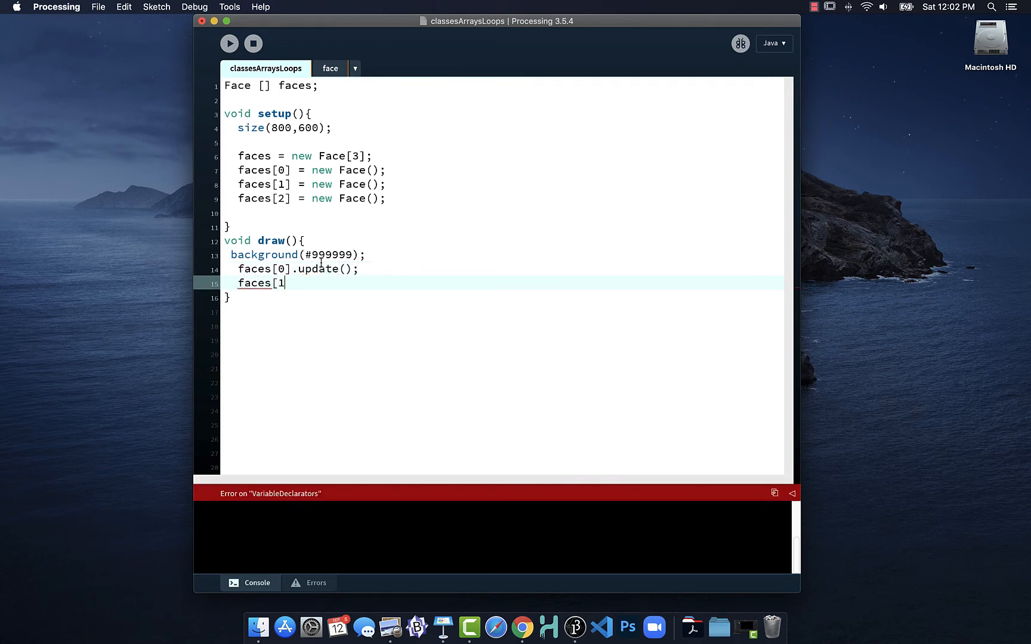
type("]")
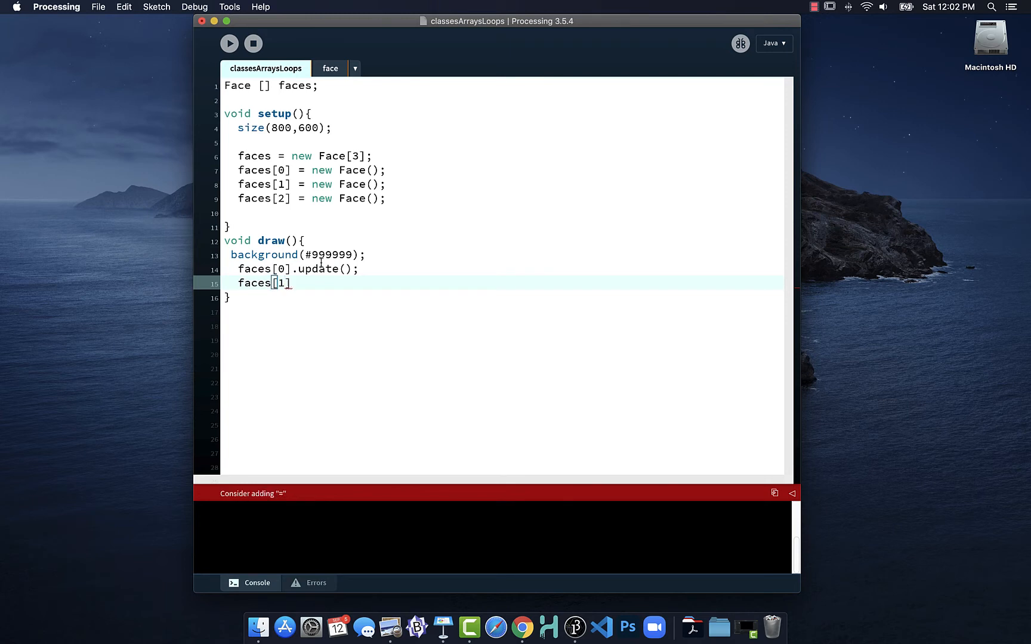
type(".update();")
type("face")
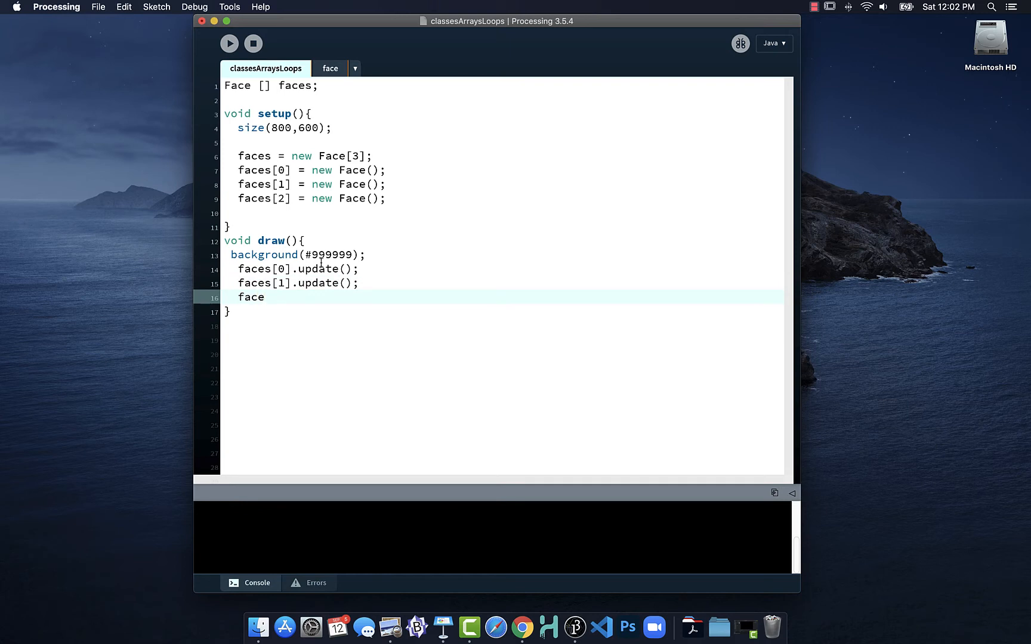
type("s")
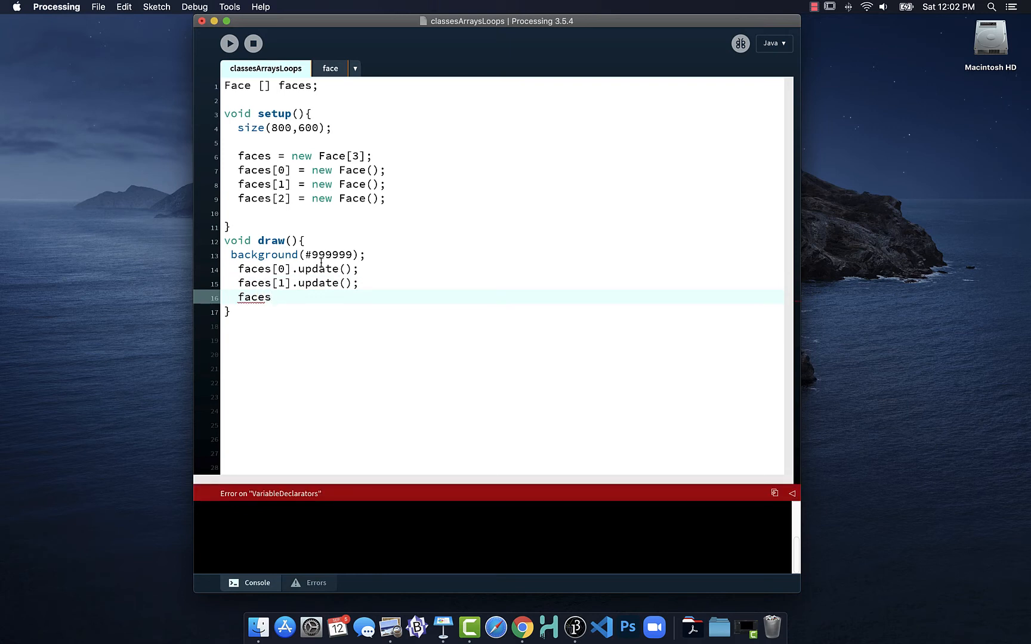
type("[2].")
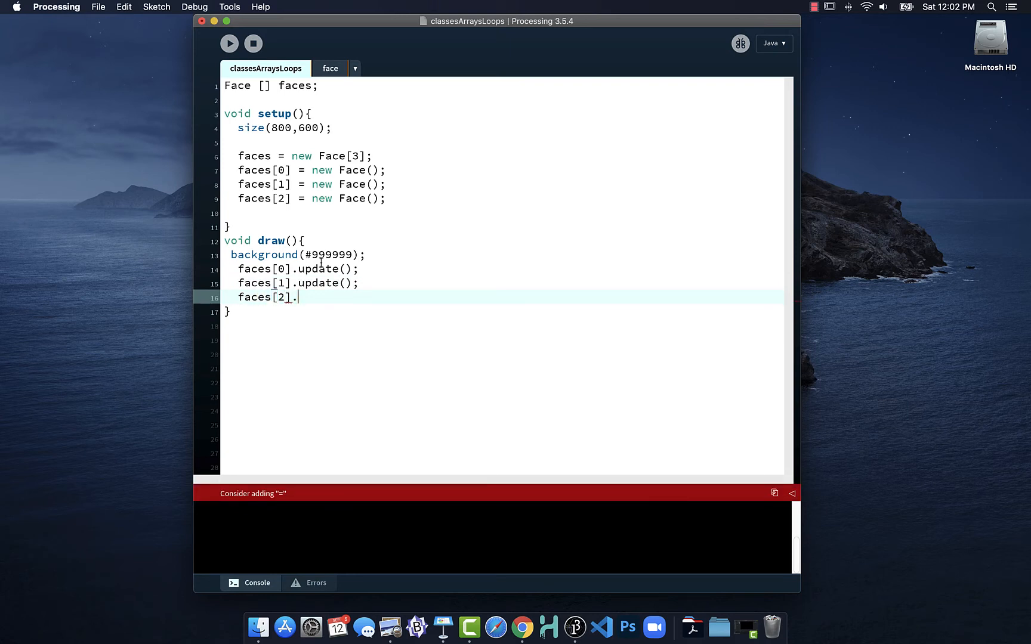
type("update();")
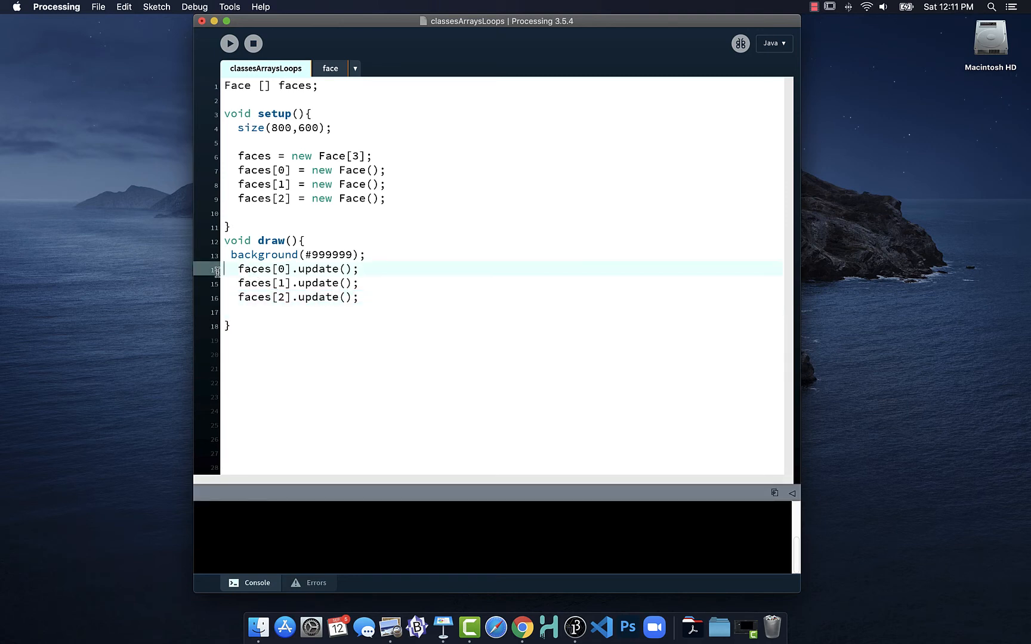
Duplicate the three update lines and rename the copies to display() and checkBounds()
left_click_drag(240, 268, 358, 297)
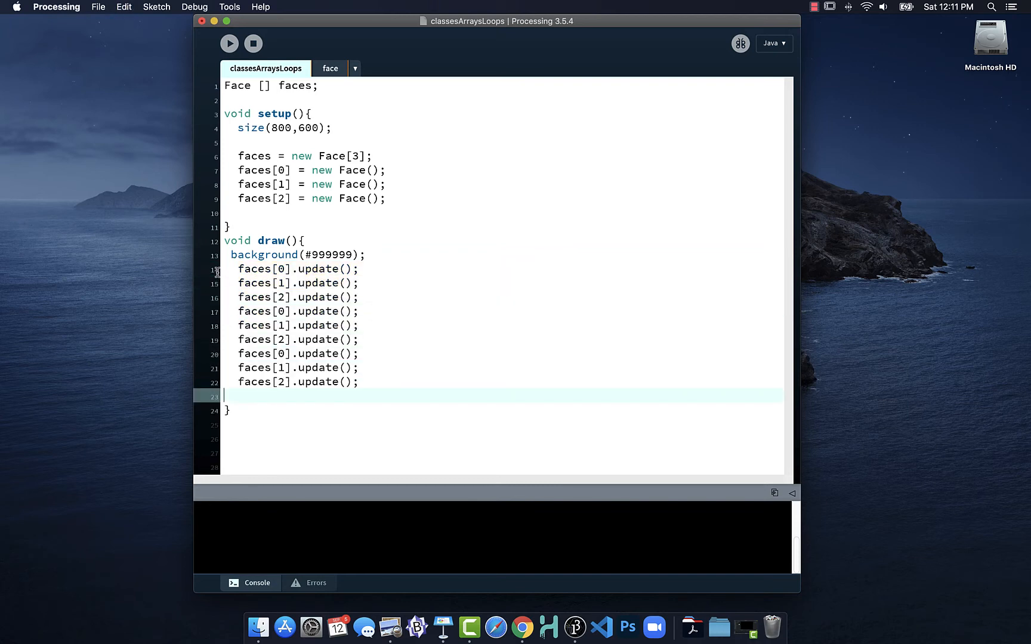
double_click(317, 310)
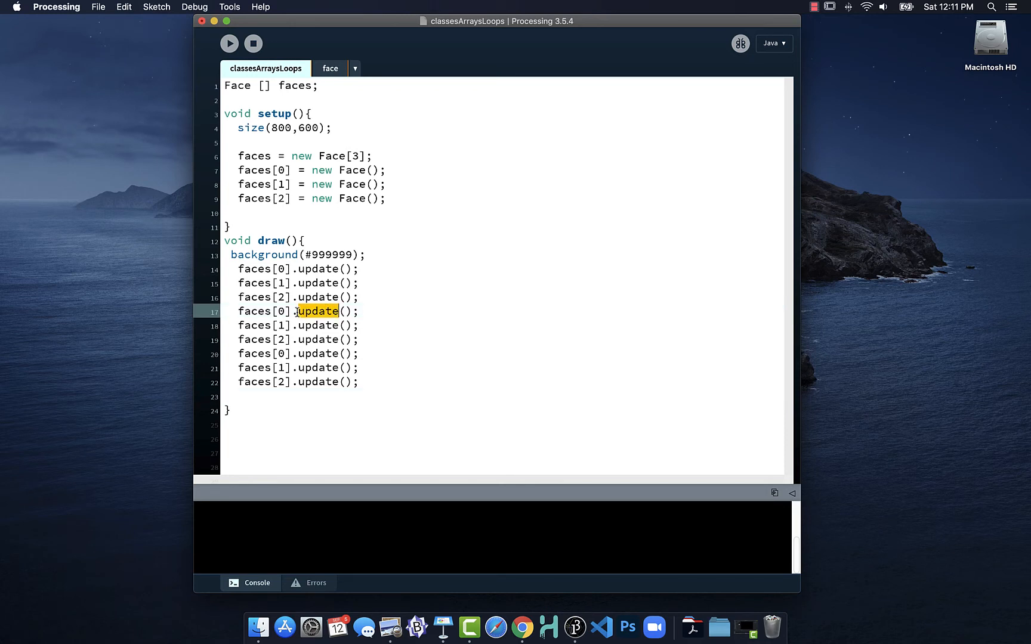
type("displ")
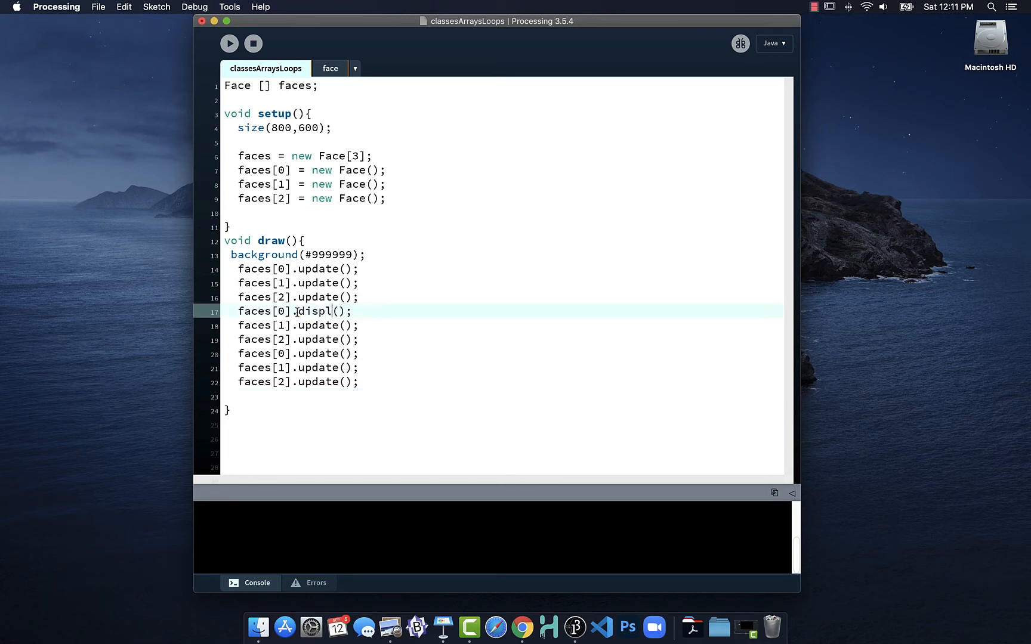
type("ay")
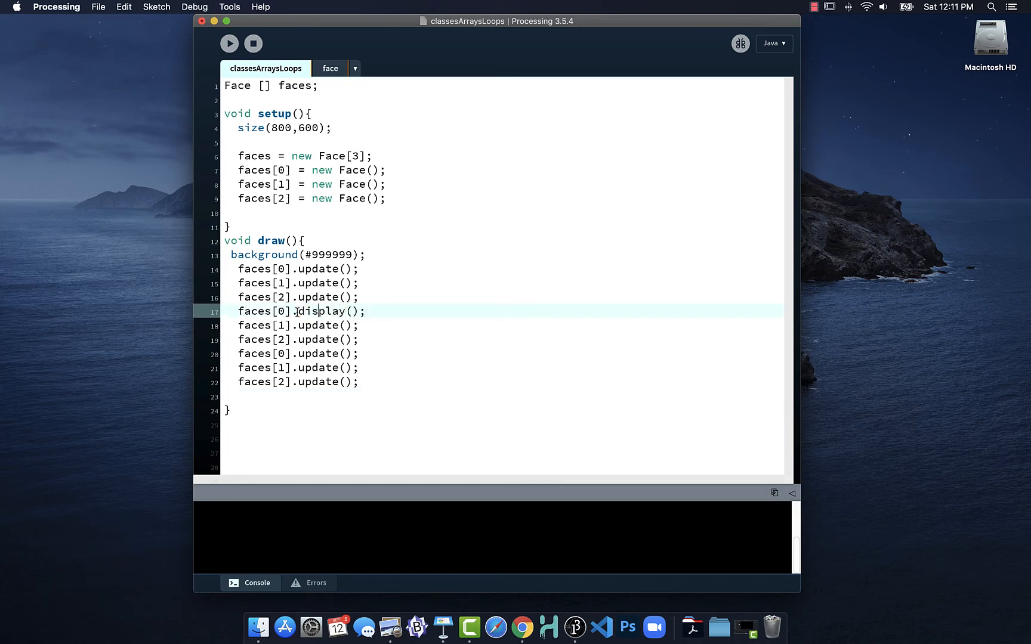
double_click(318, 325)
type("check")
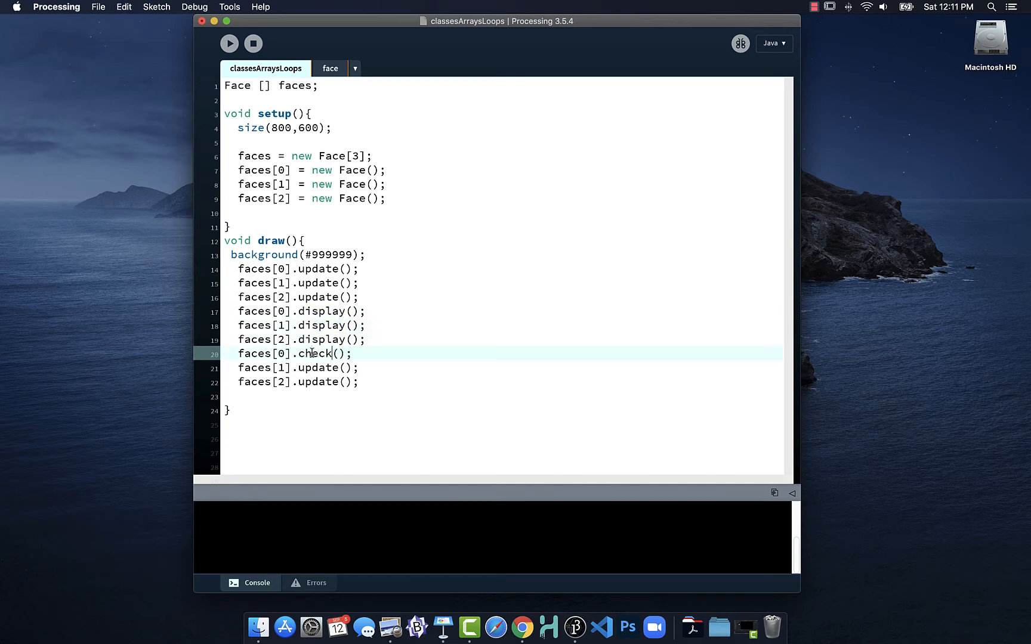
type("Bounds")
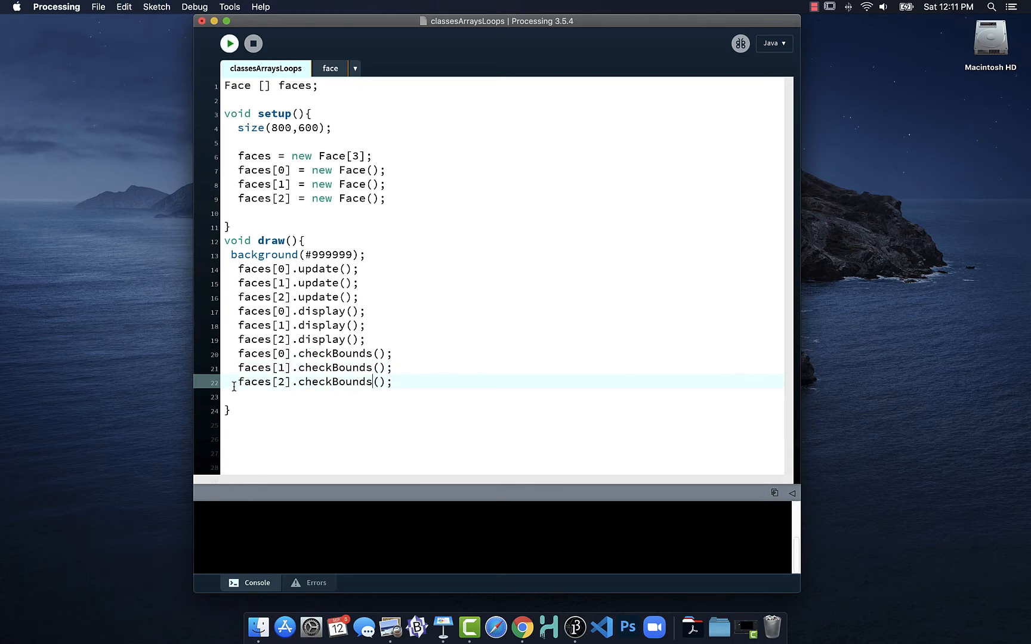
Write the loop header 'for (int i = 0; i < 3; i++) {' at the end of setup
left_click(229, 43)
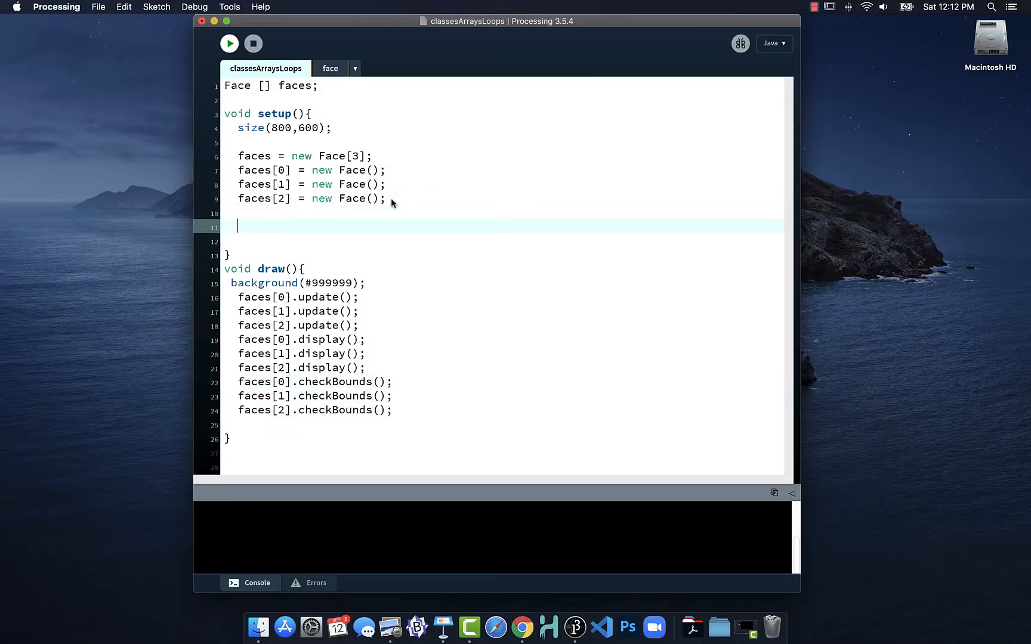
type("for")
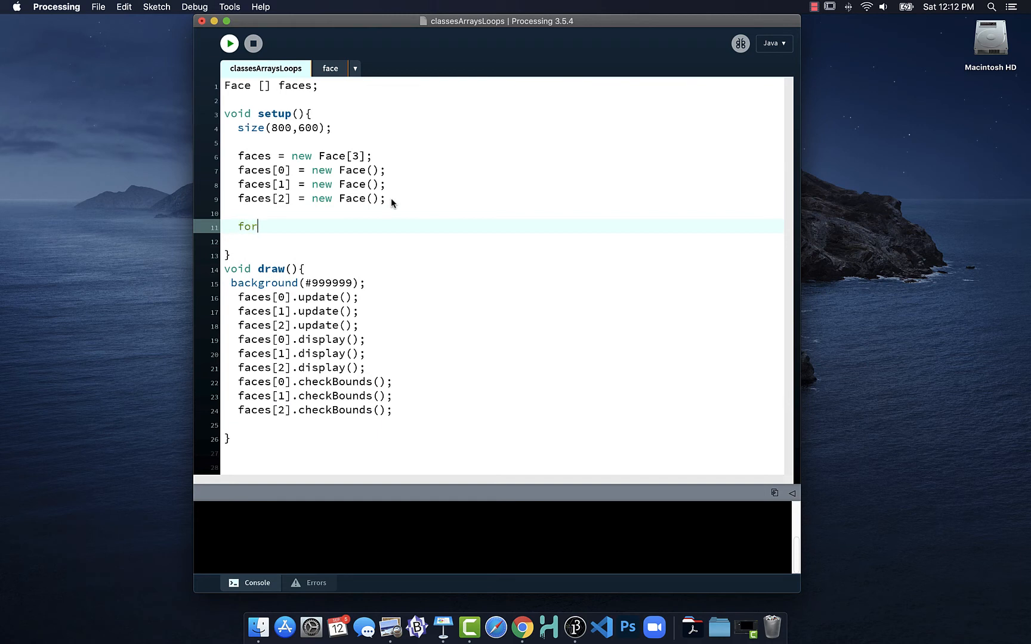
type("(")
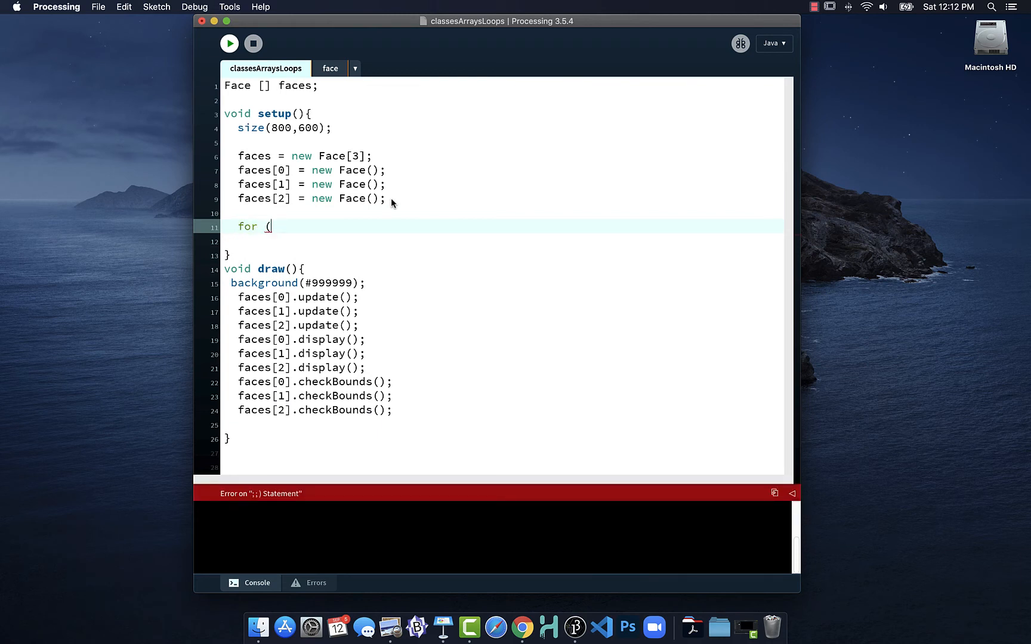
type("int i =")
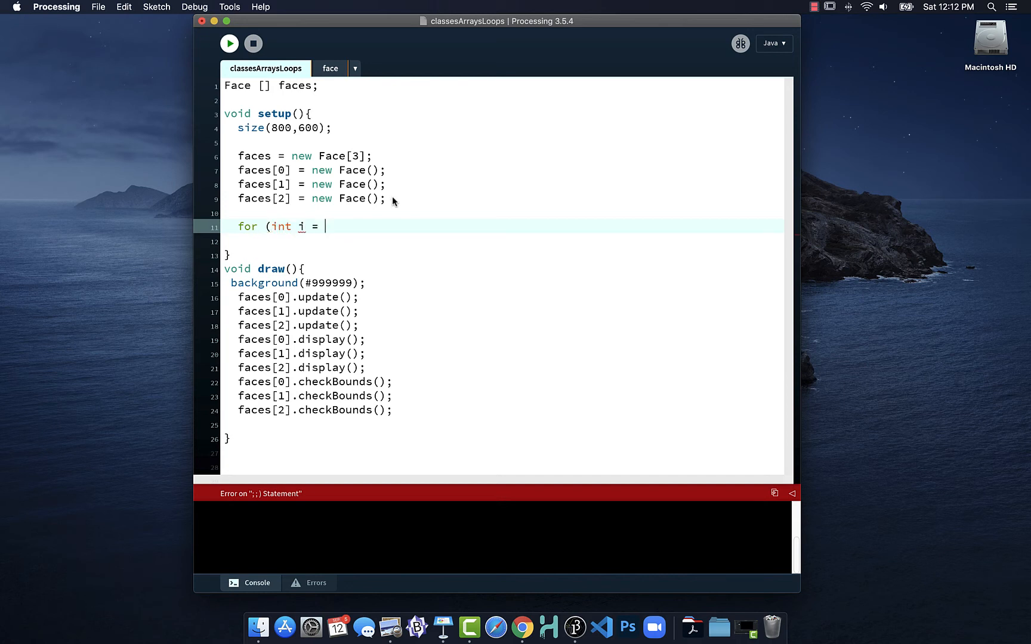
type("0;")
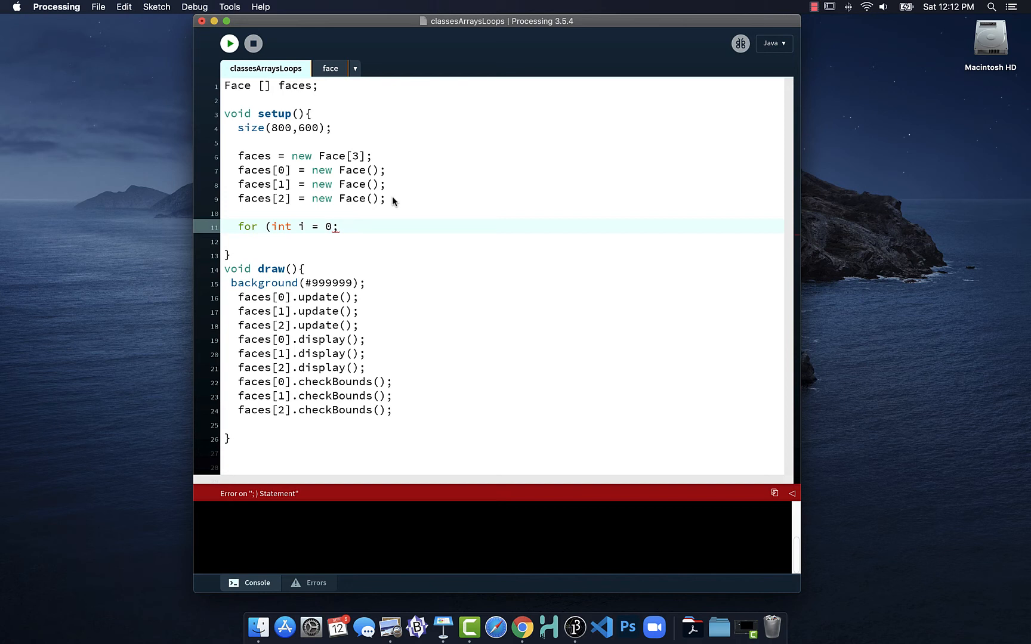
type("i")
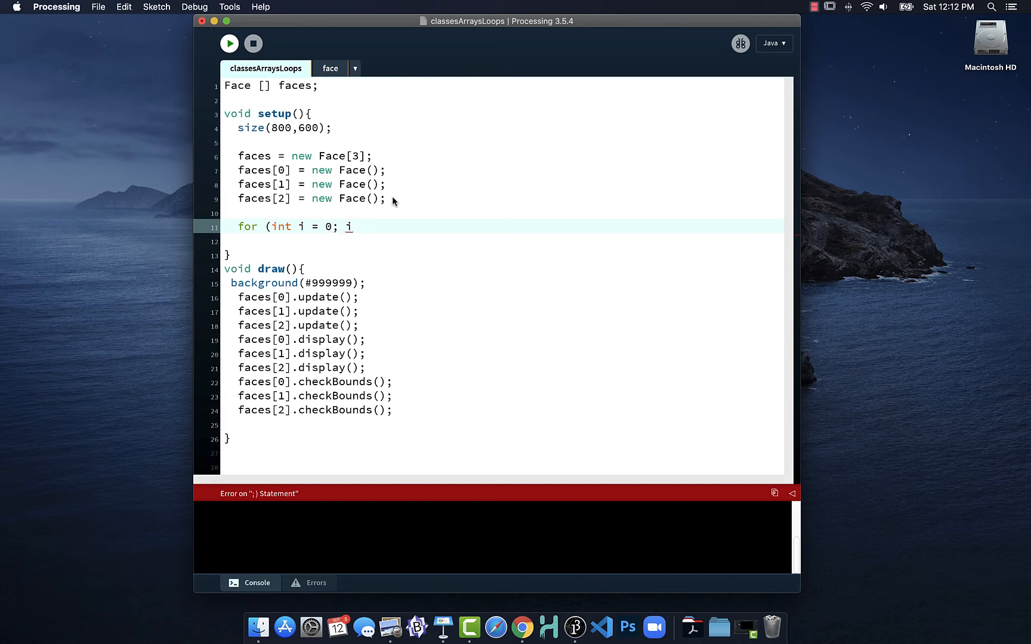
type("<")
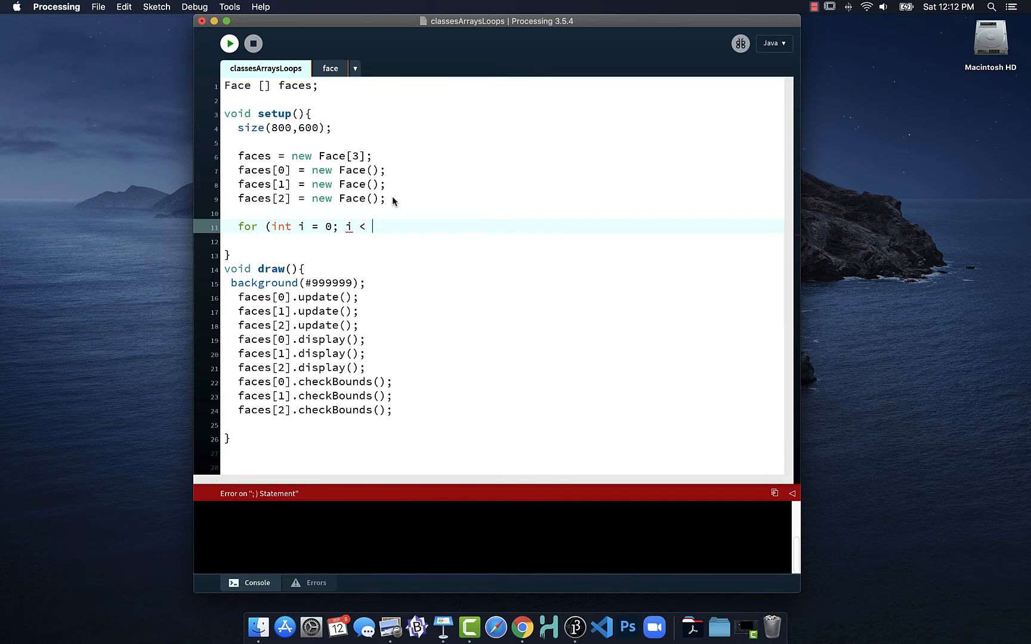
type("3")
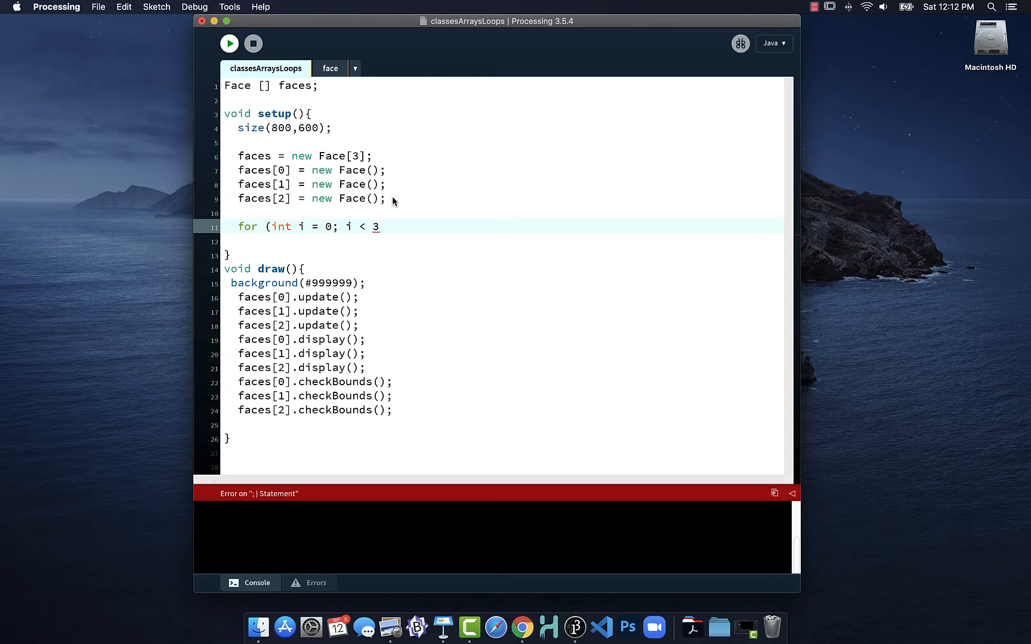
mouse_move(301, 226)
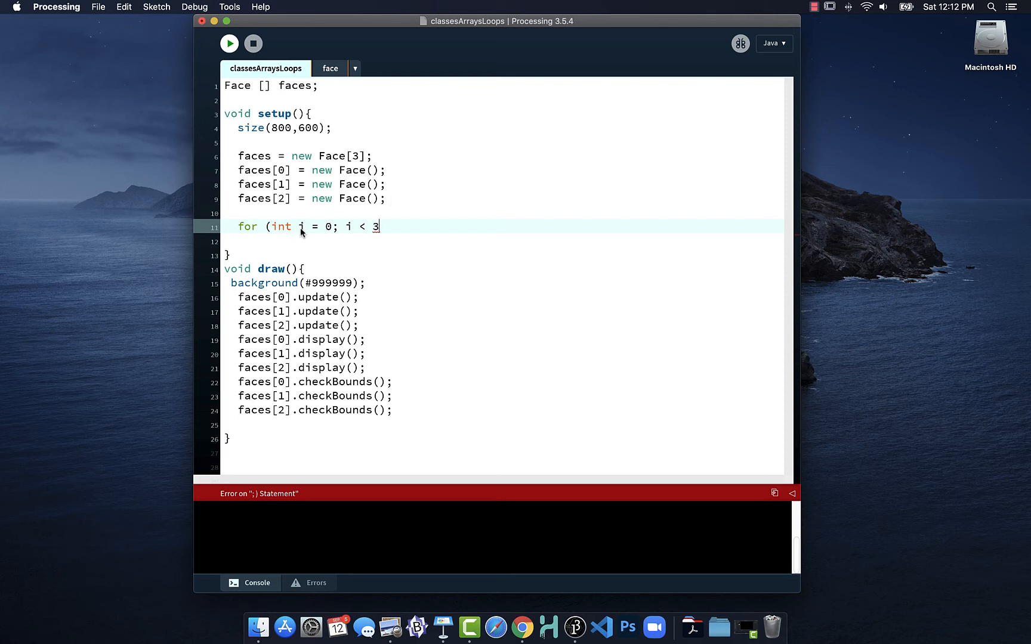
mouse_move(401, 232)
type("; i")
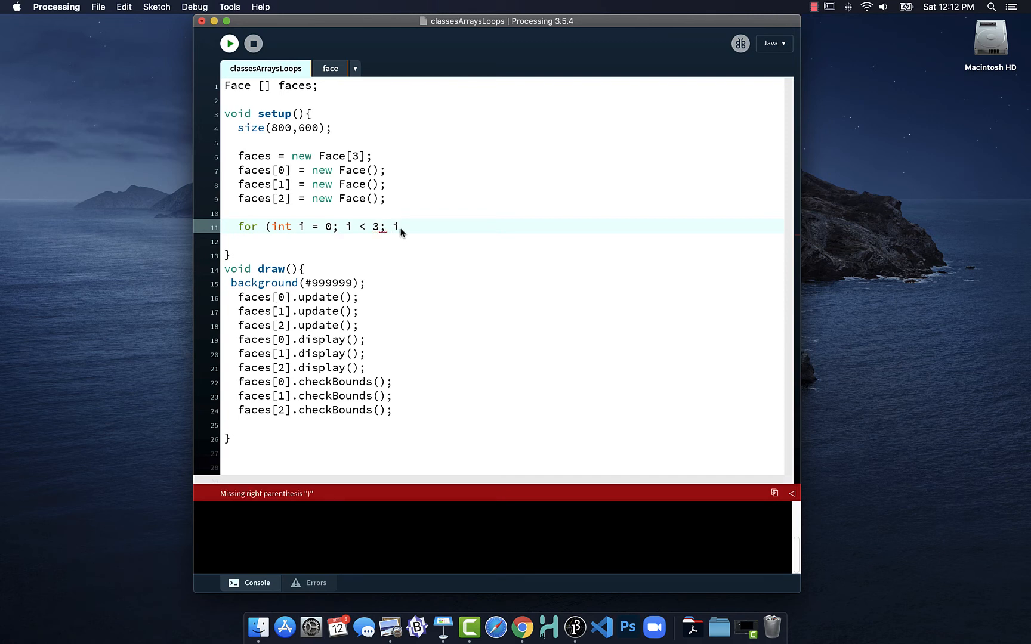
type("+")
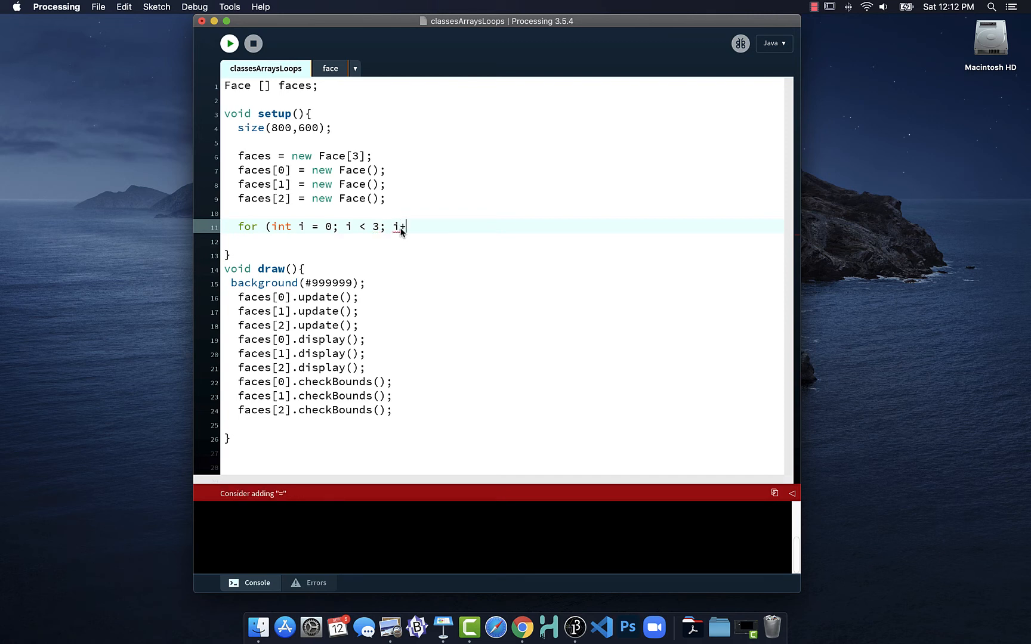
type("+)")
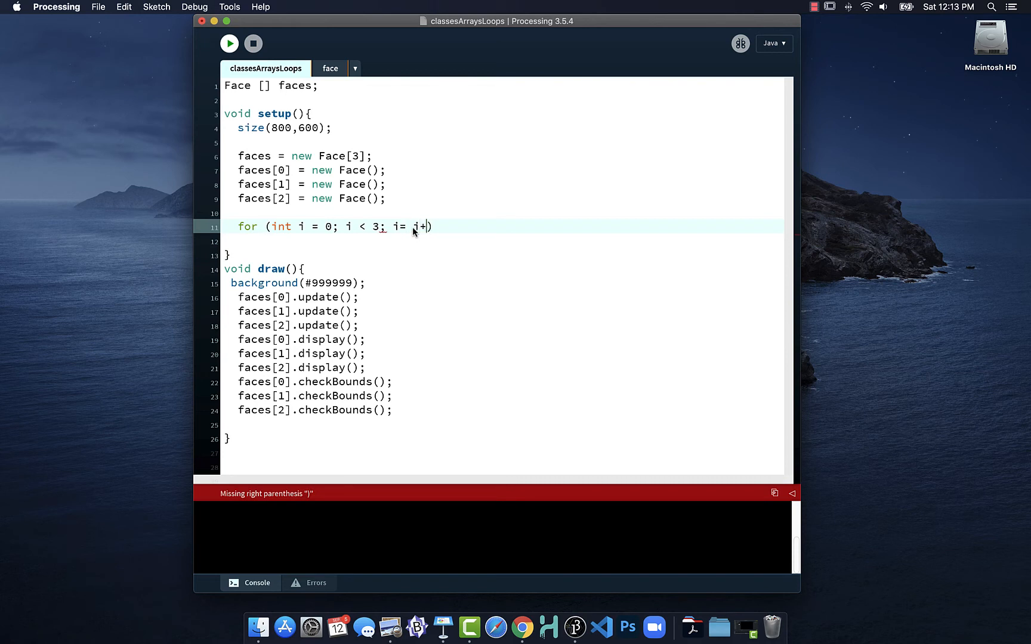
type("1")
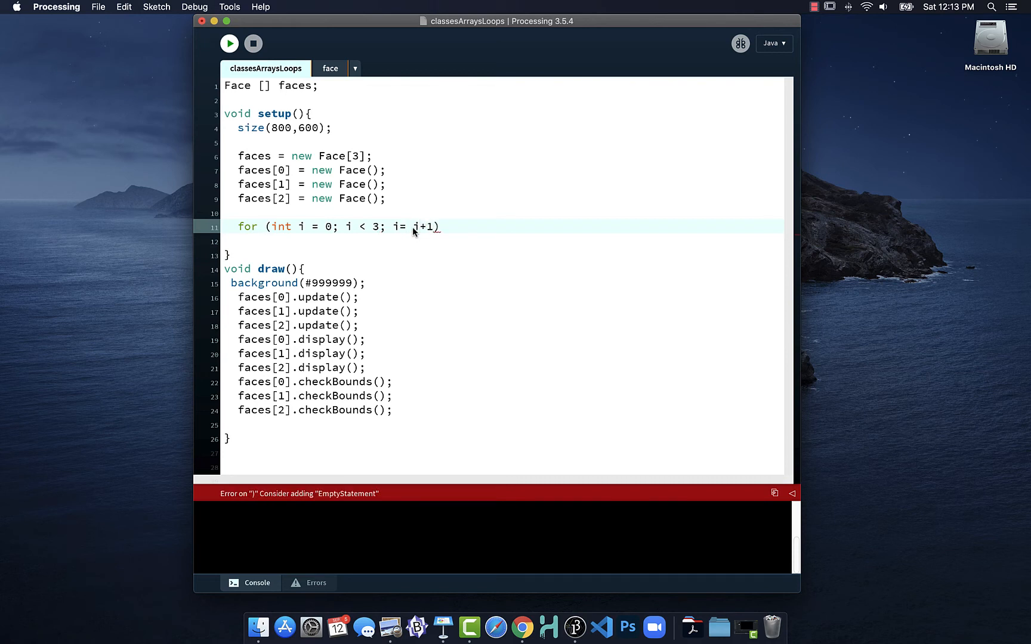
type("i++")
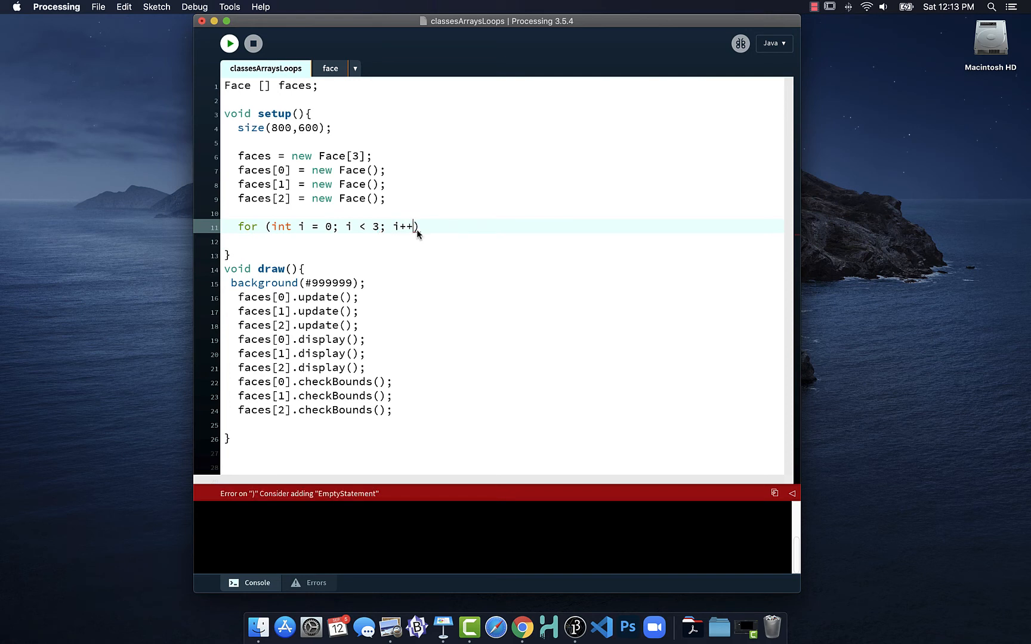
type("{")
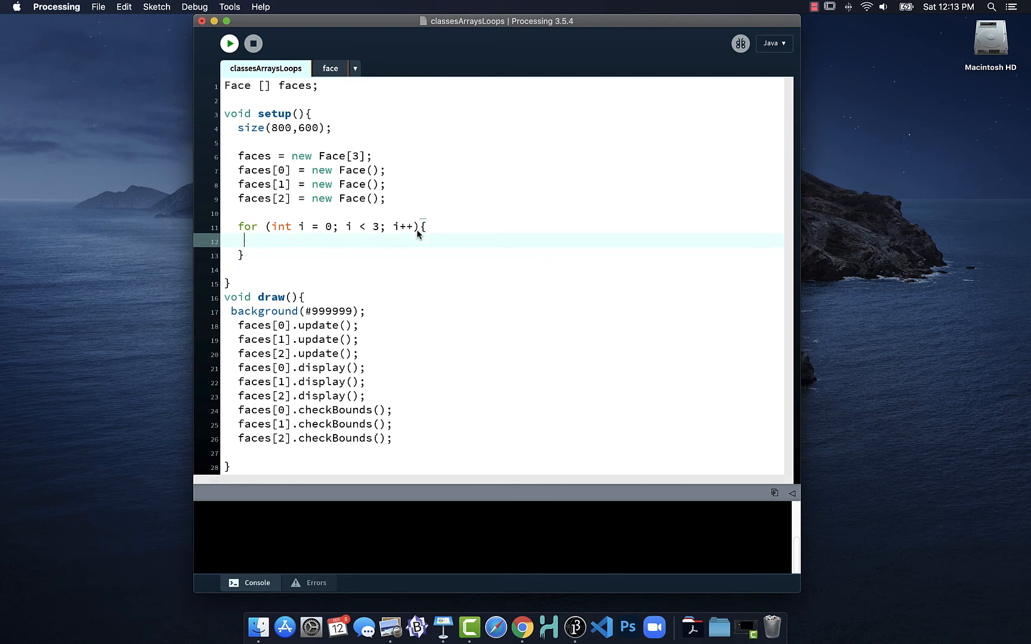
mouse_move(279, 233)
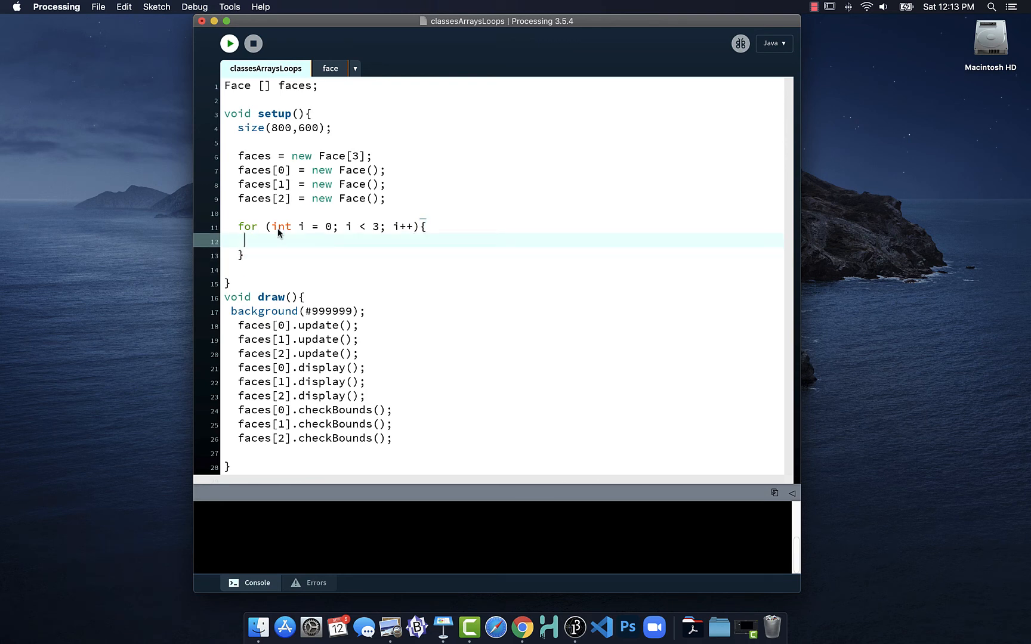
Put 'println(i);' inside the loop body
type("p")
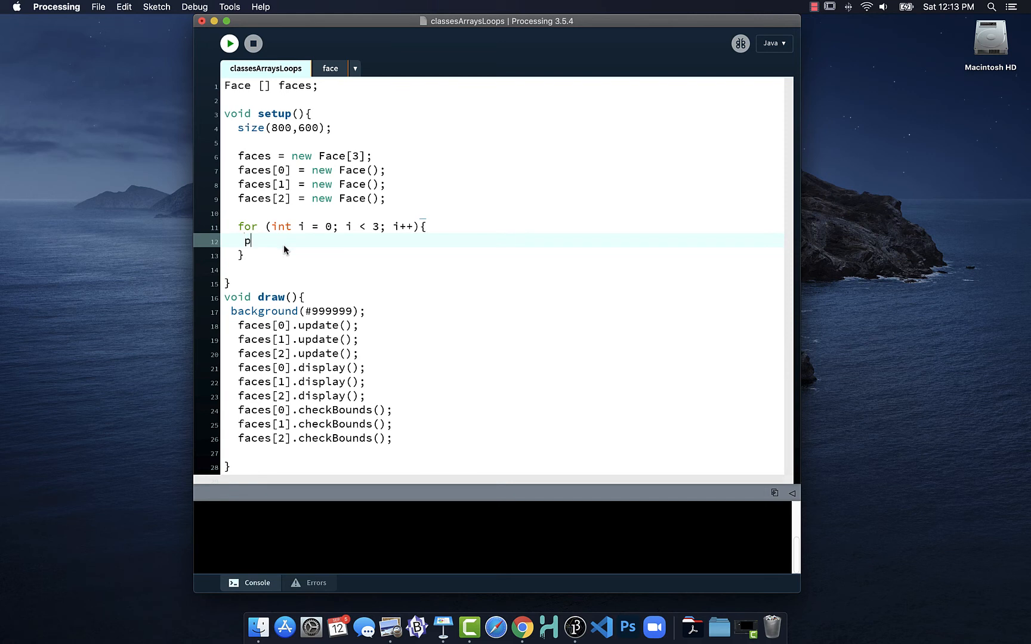
type("rint")
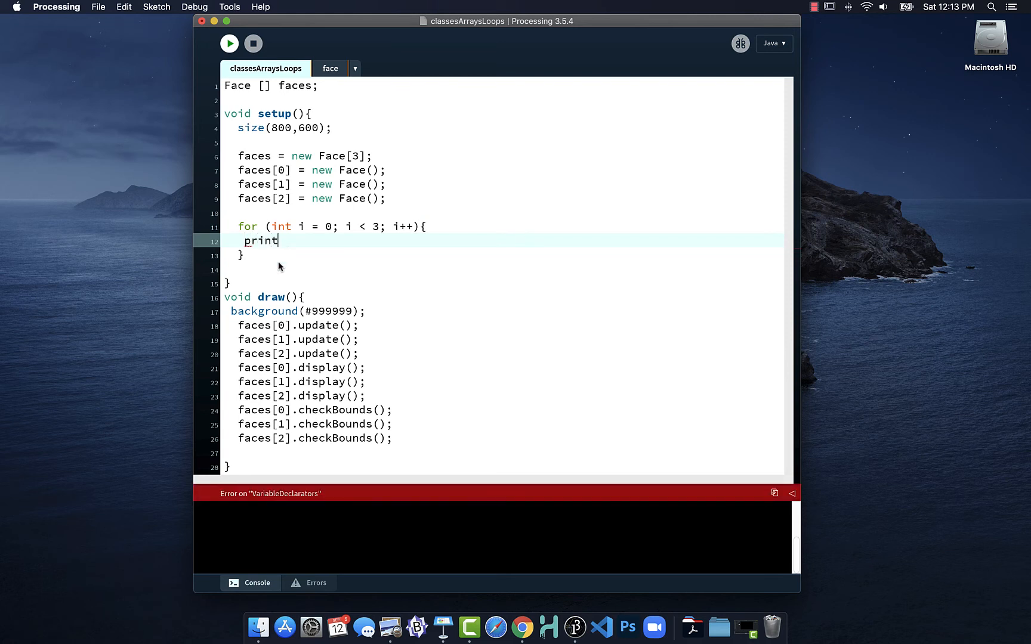
type("ln(i")
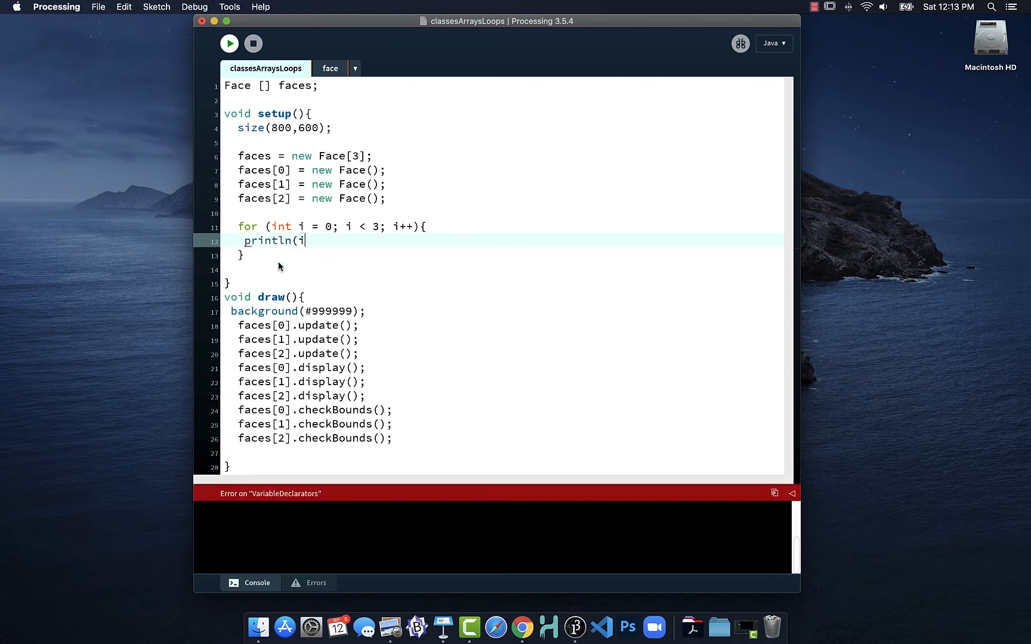
type(");")
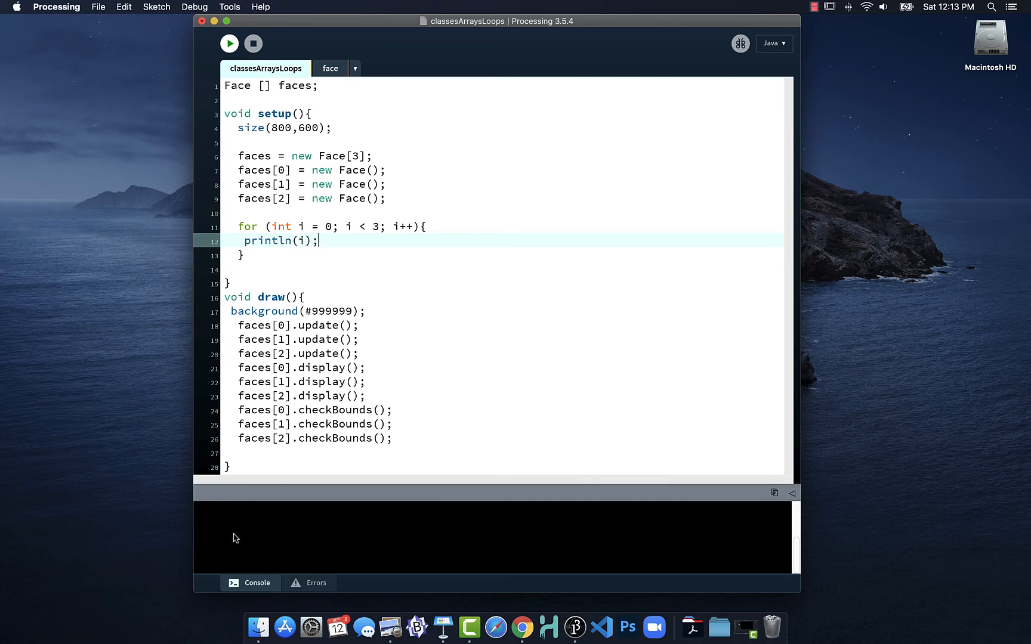
mouse_move(234, 20)
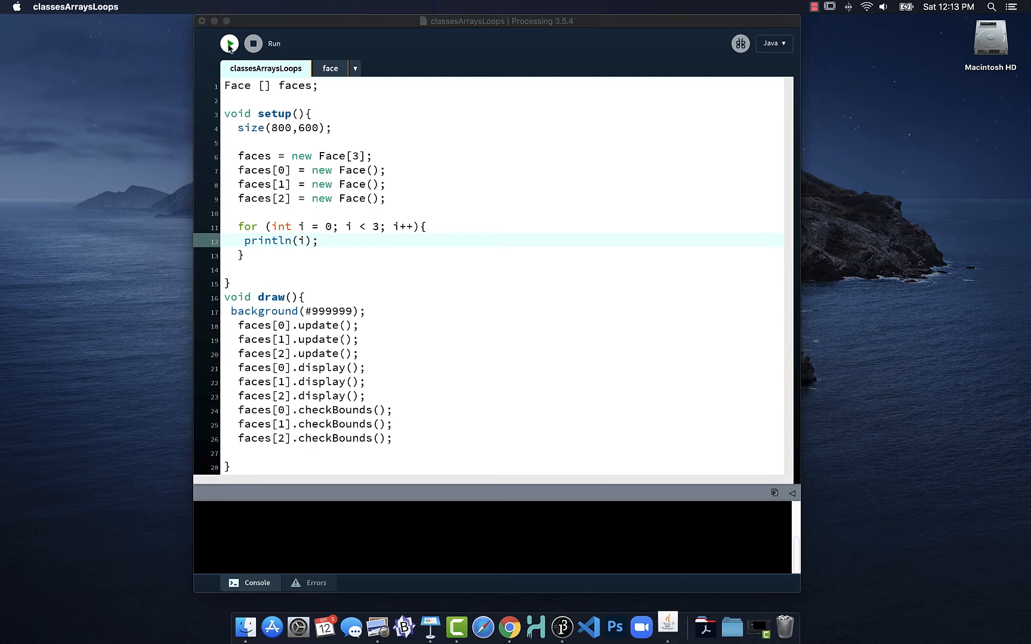
Run the sketch to print 0, 1, 2 in the console, then select the println(i) line
left_click(229, 44)
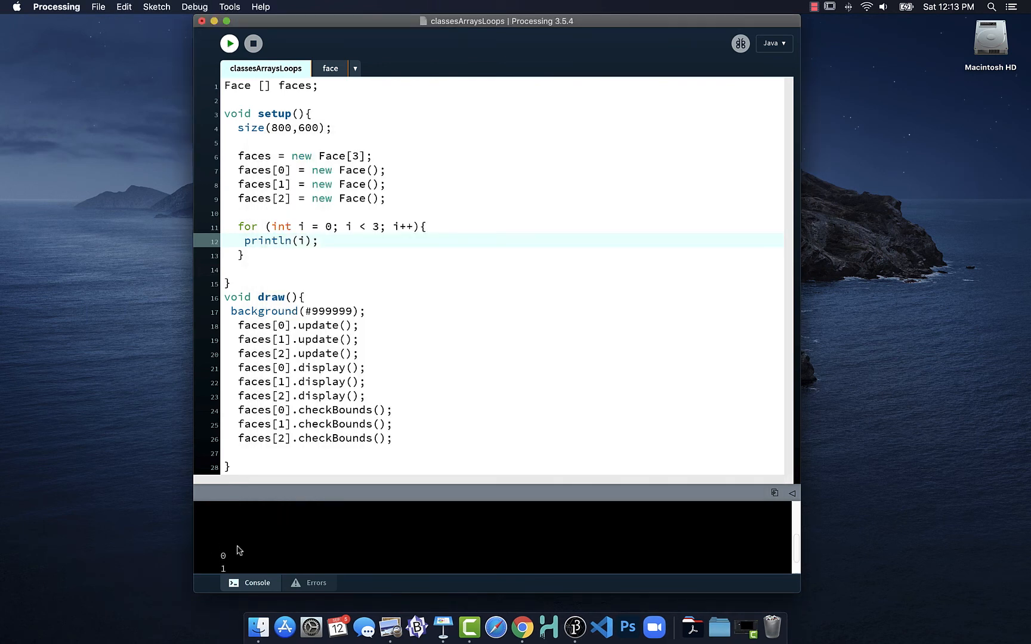
mouse_move(333, 271)
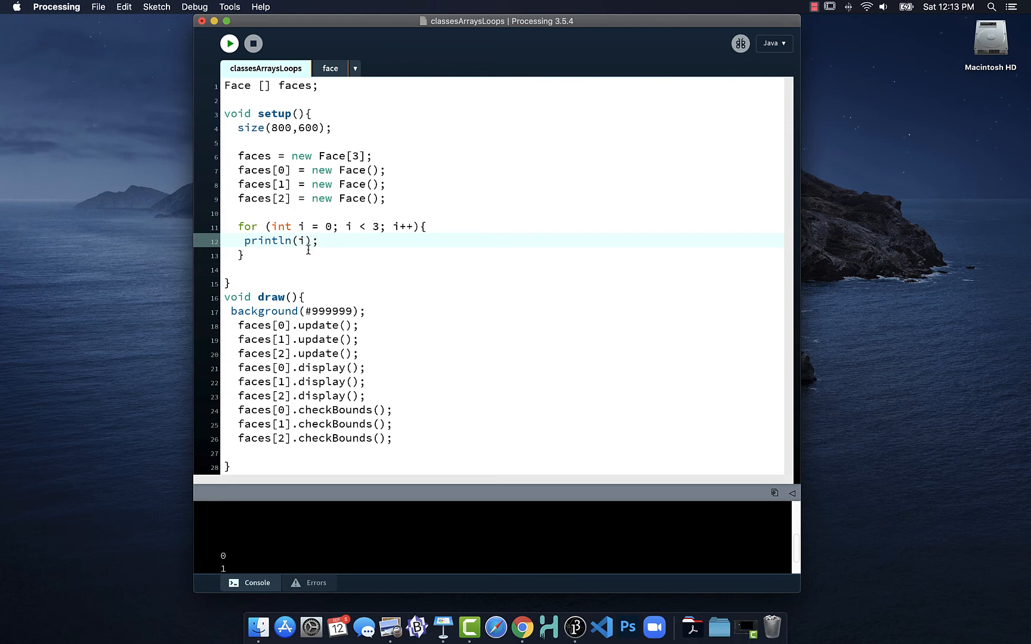
mouse_move(314, 240)
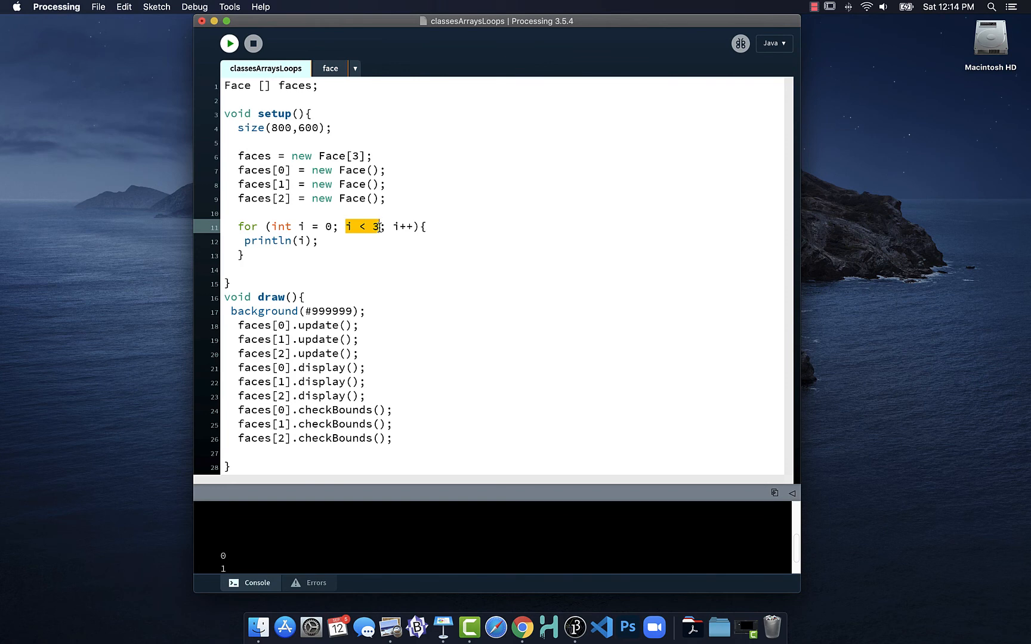
left_click(318, 241)
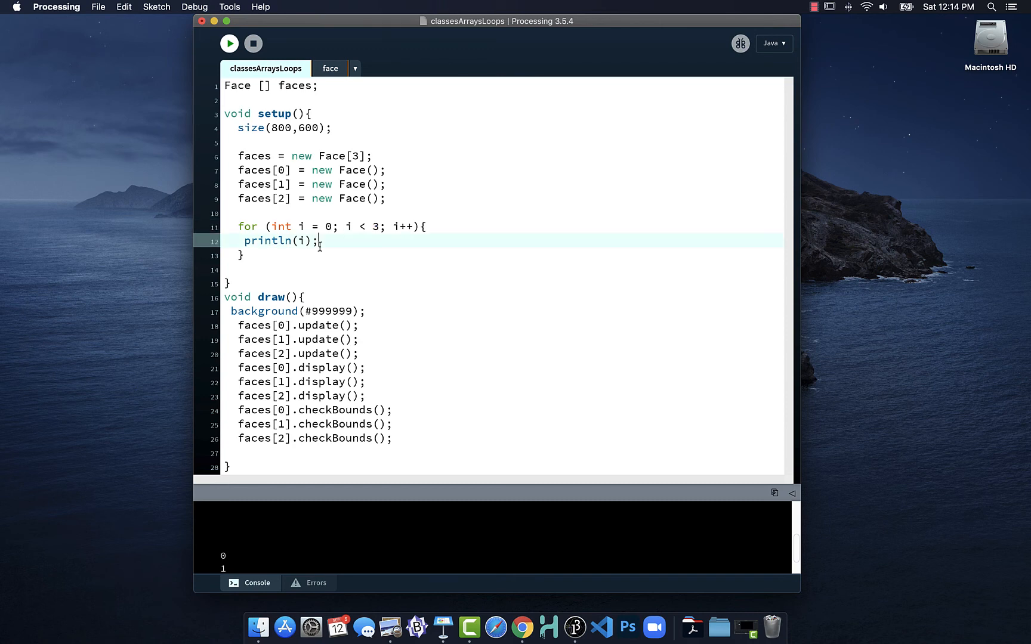
double_click(283, 241)
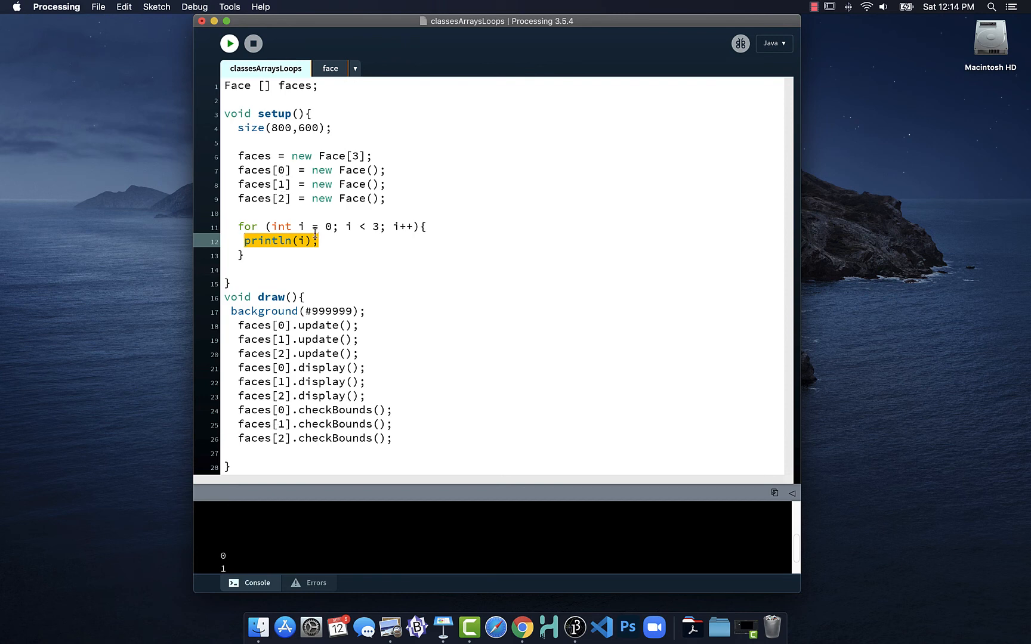
Replace println(i) with 'faces[i] = new Face();' and select the setup loop
type("faces")
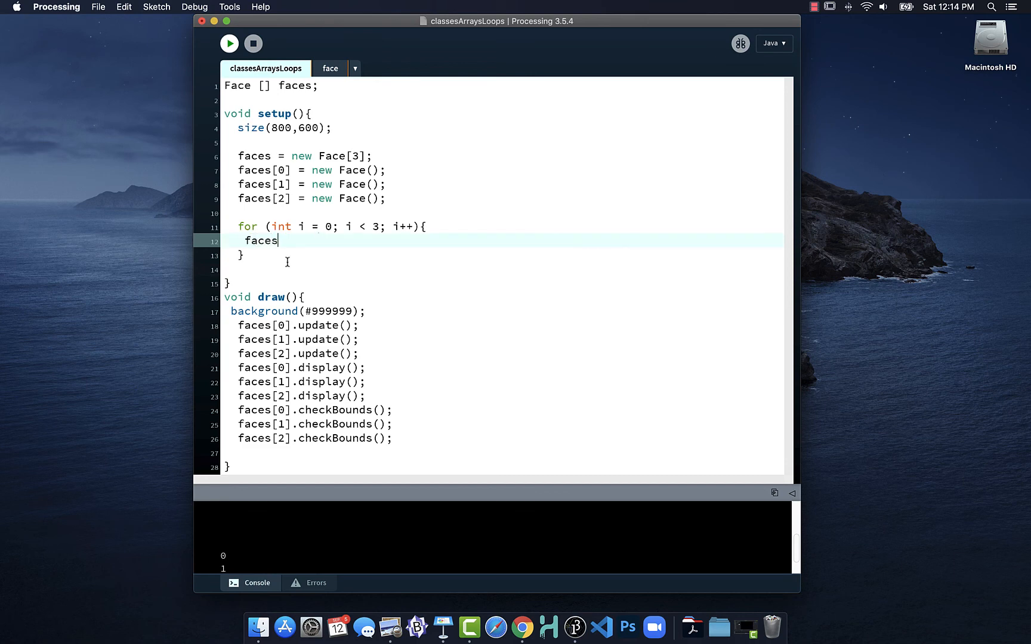
type("[i] =")
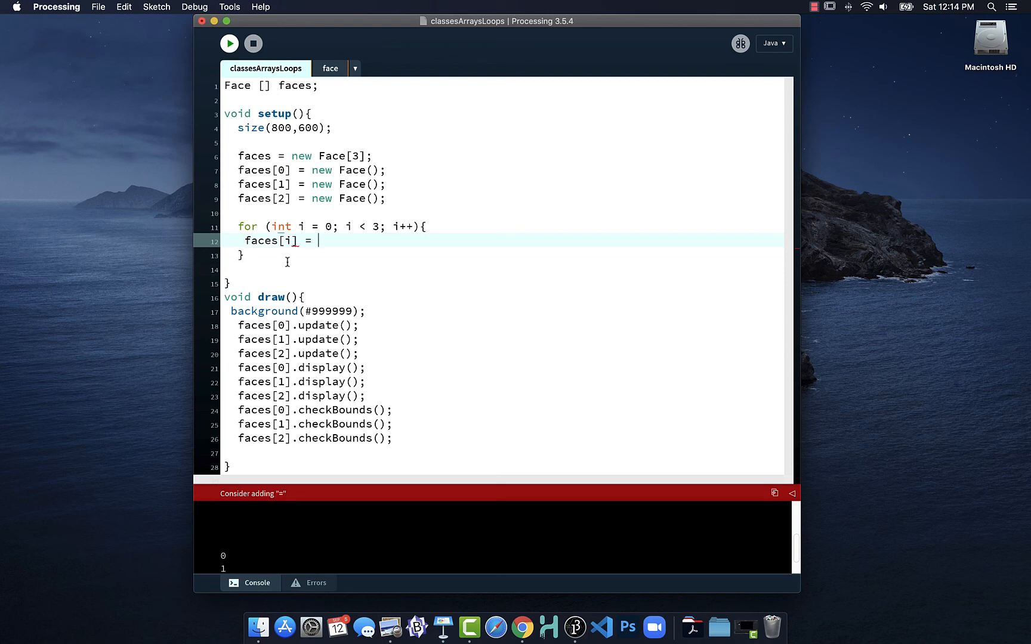
type("new Face")
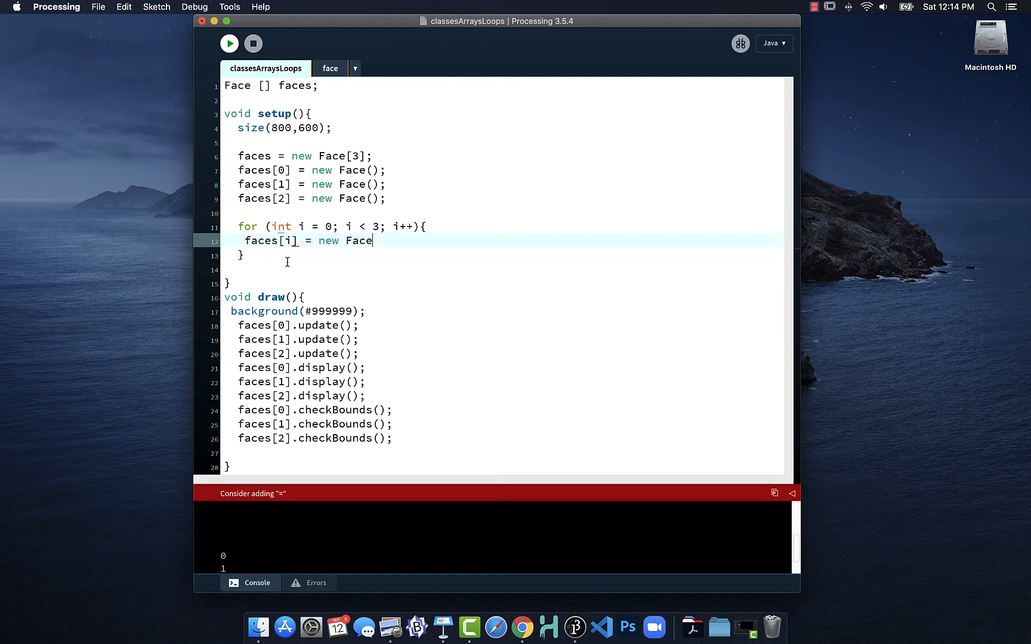
type("();")
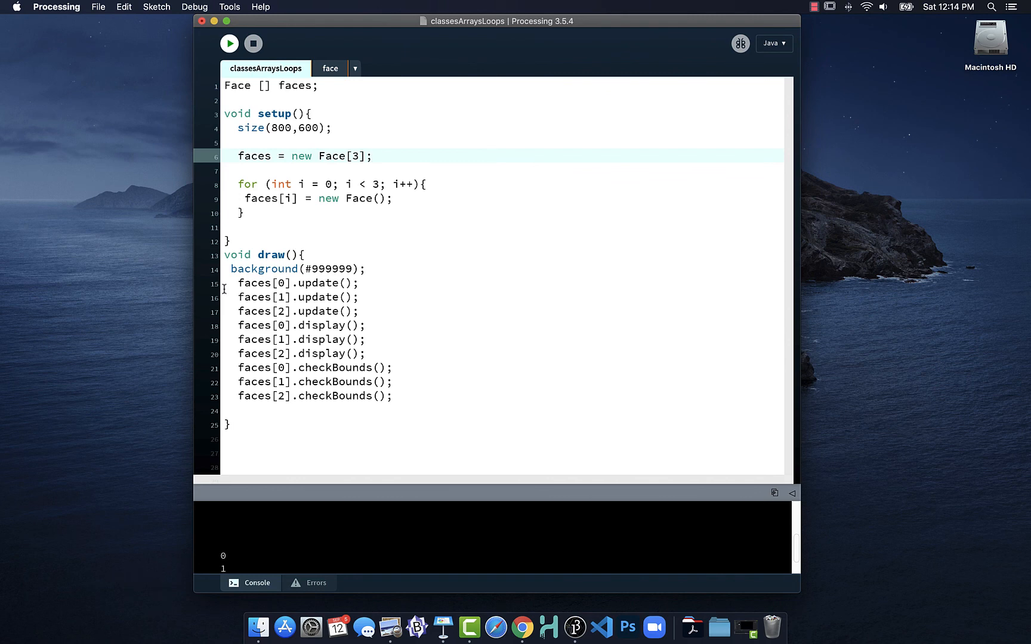
mouse_move(368, 270)
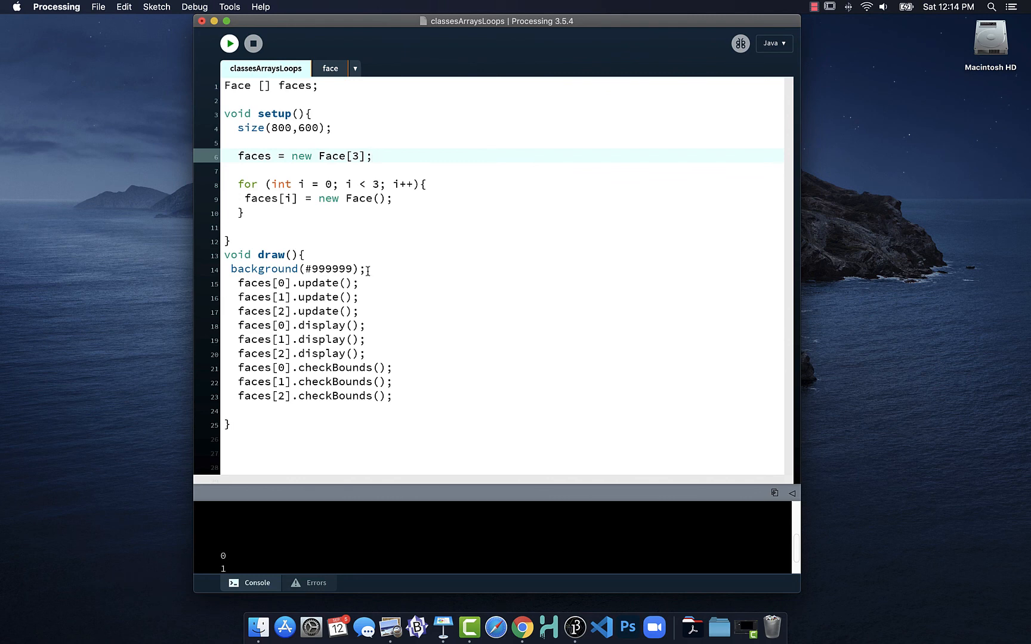
left_click_drag(246, 184, 244, 213)
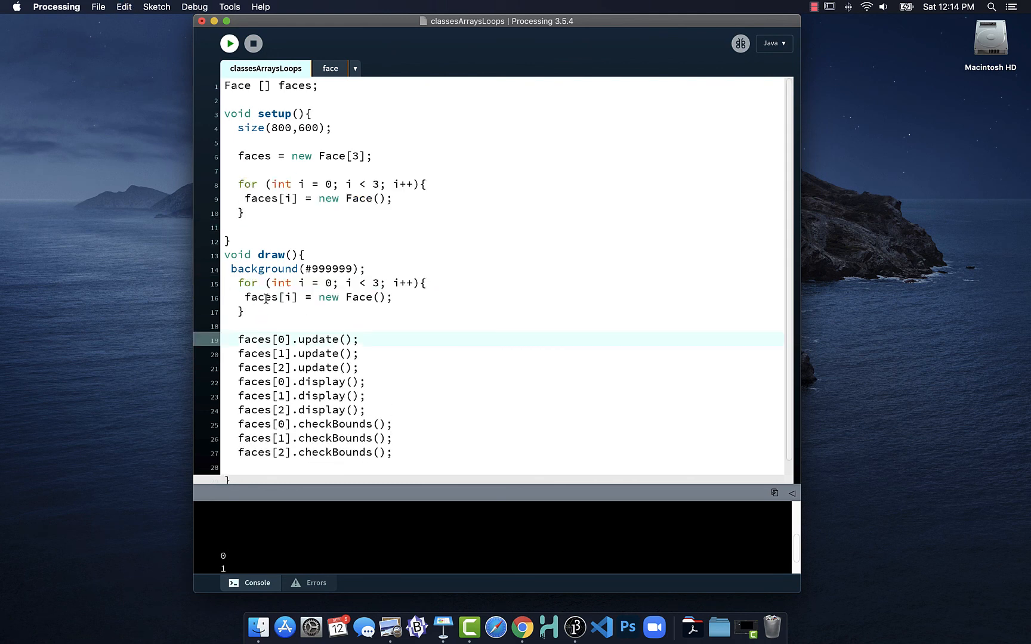
Call faces[i].update(), display() and checkBounds() inside the loop in draw, then run the sketch
left_click(286, 297)
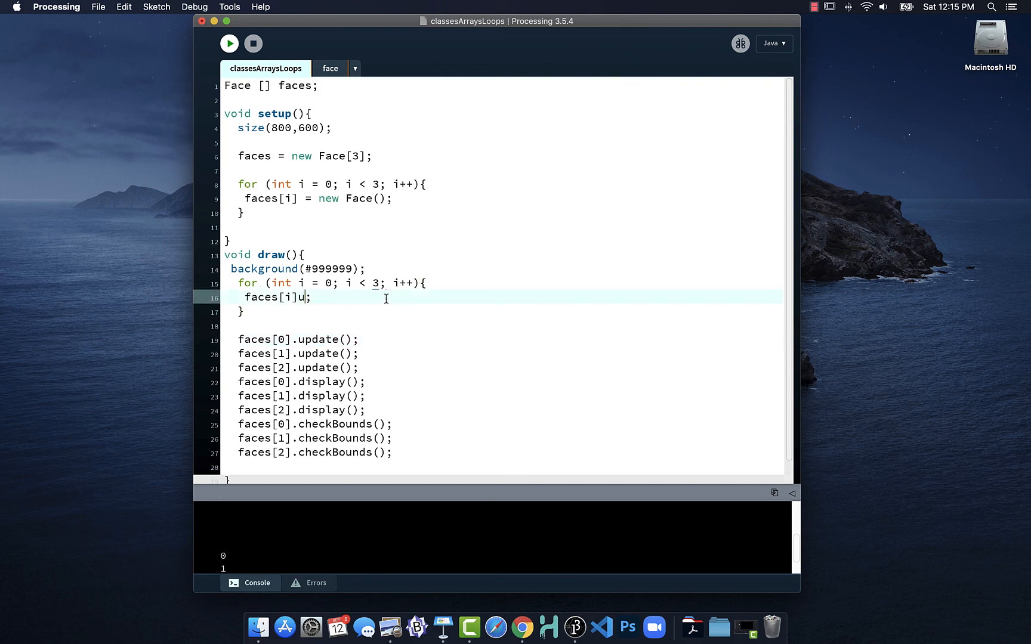
type("pdate()")
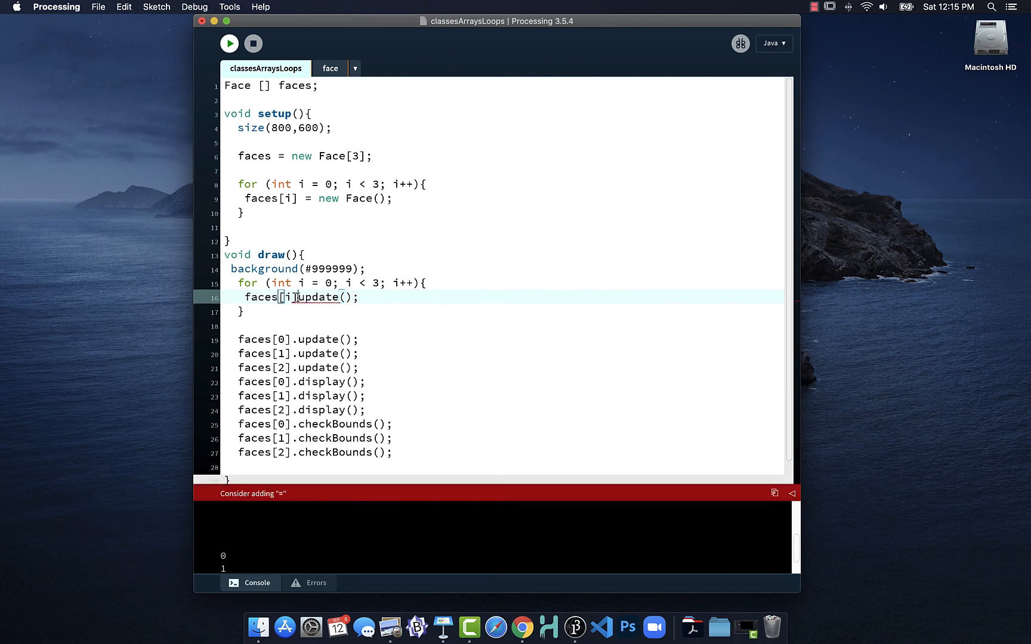
double_click(322, 297)
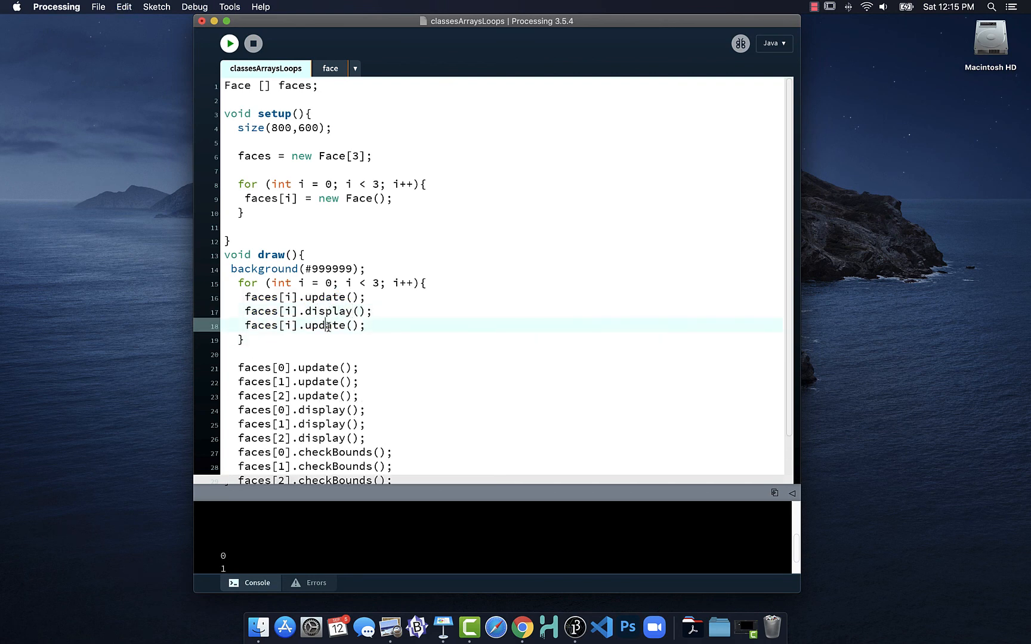
type("checkBounds")
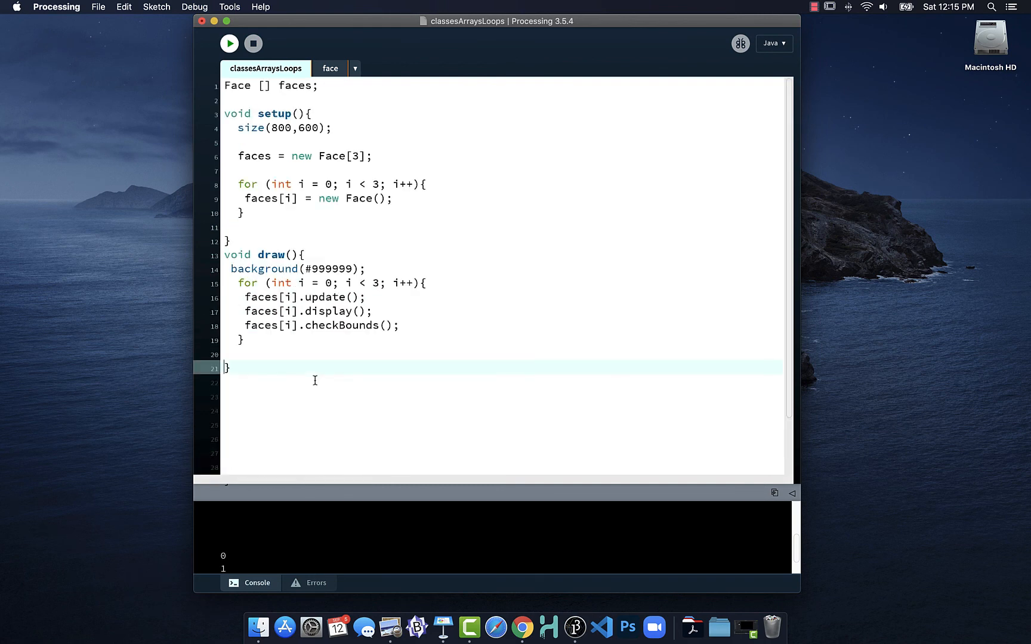
mouse_move(314, 307)
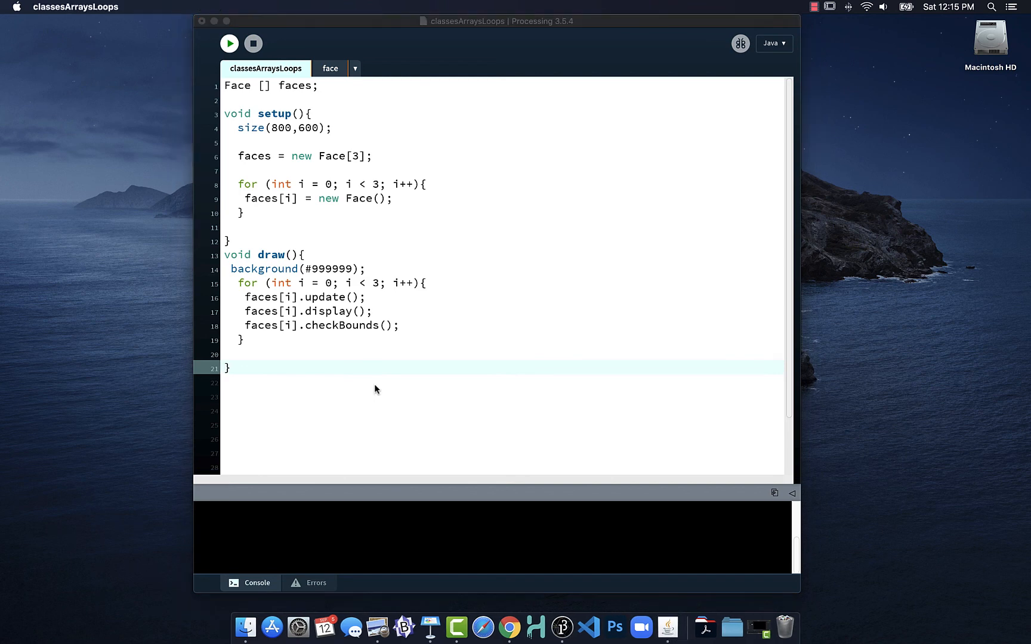
left_click(229, 43)
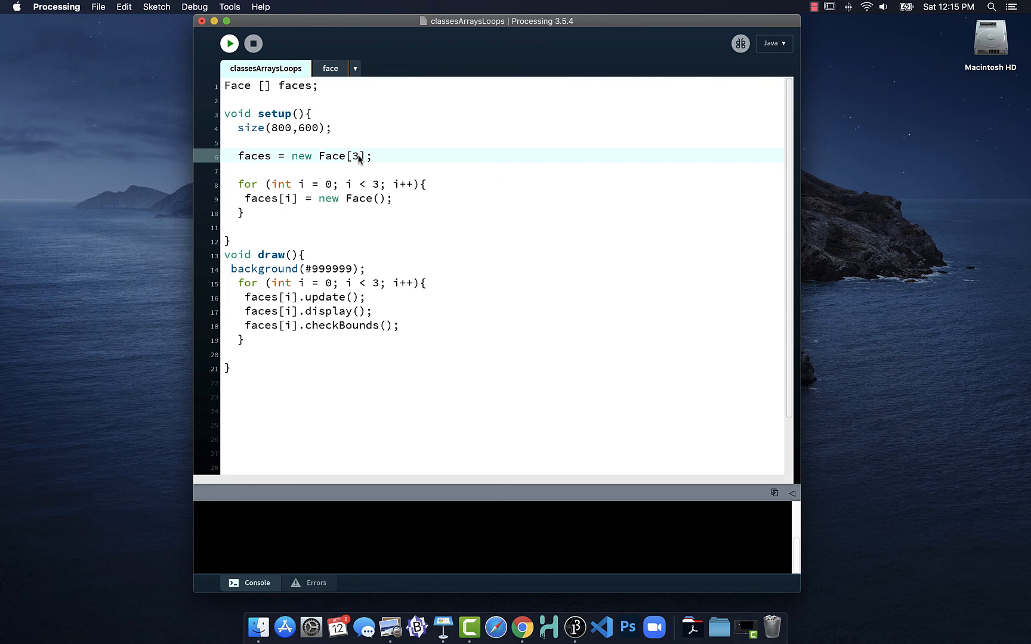
Size the faces array to 100 and use faces.length as the limit in both loops
type("10")
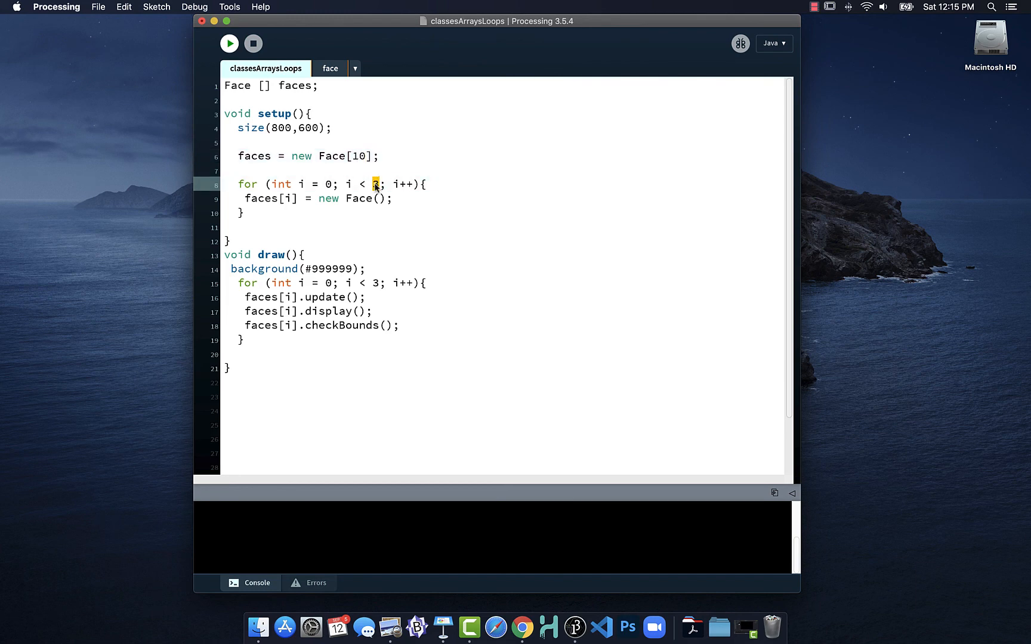
type("faces.")
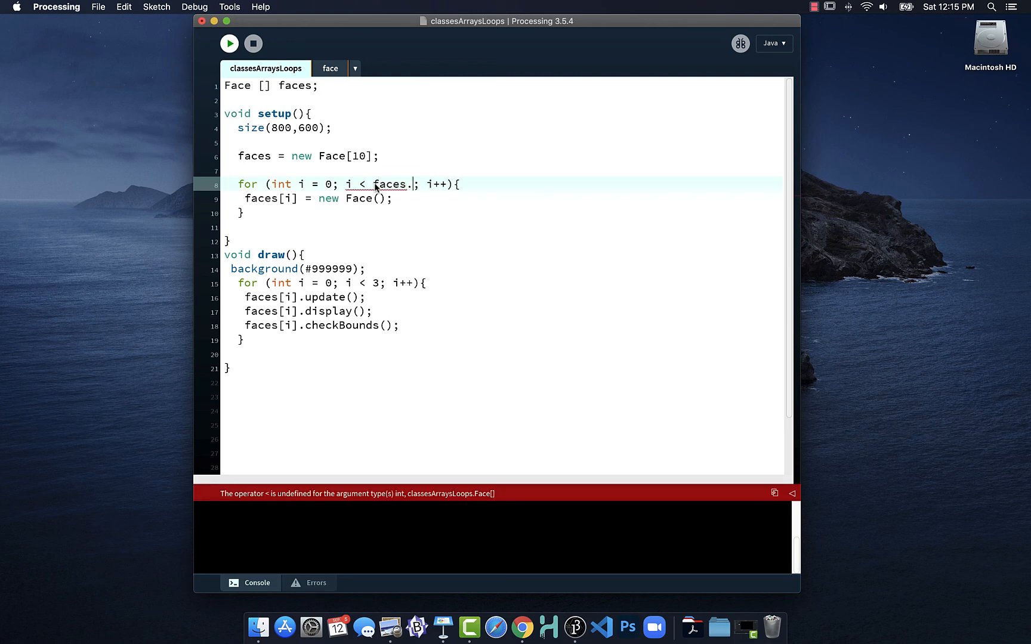
type("length")
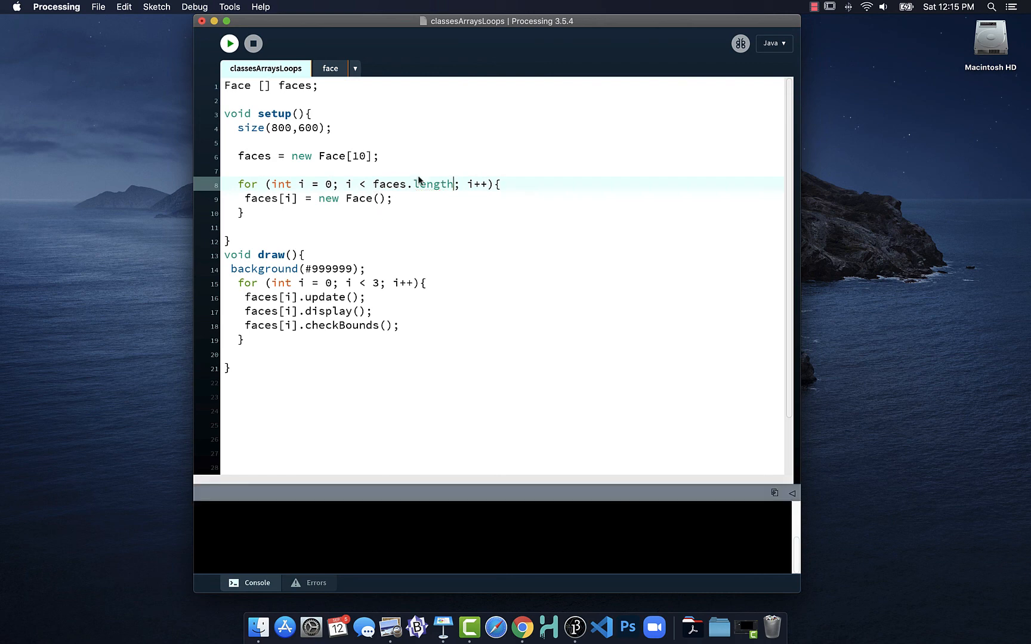
double_click(431, 184)
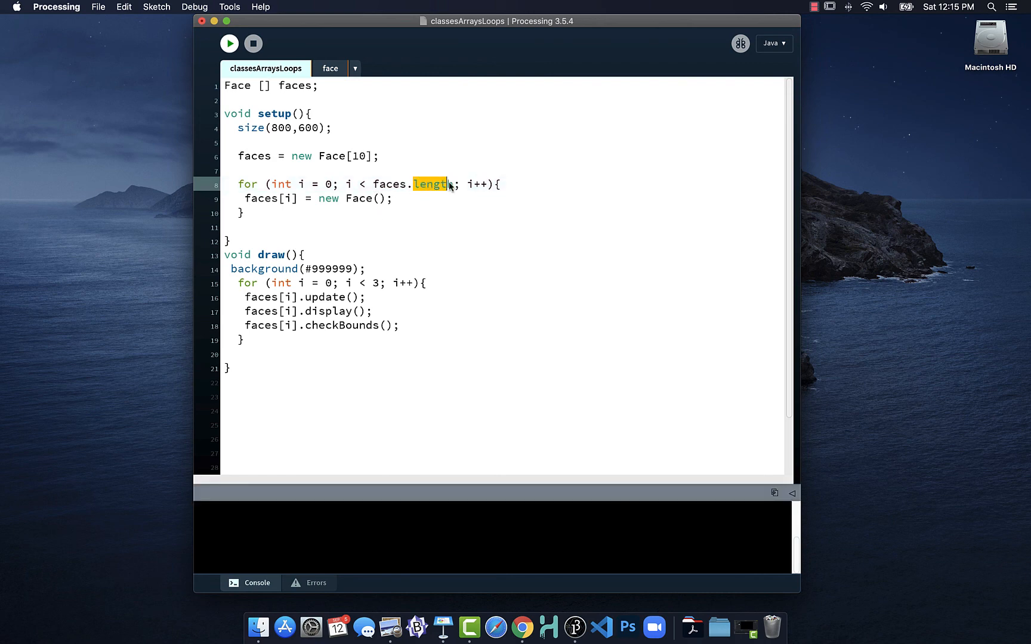
mouse_move(456, 205)
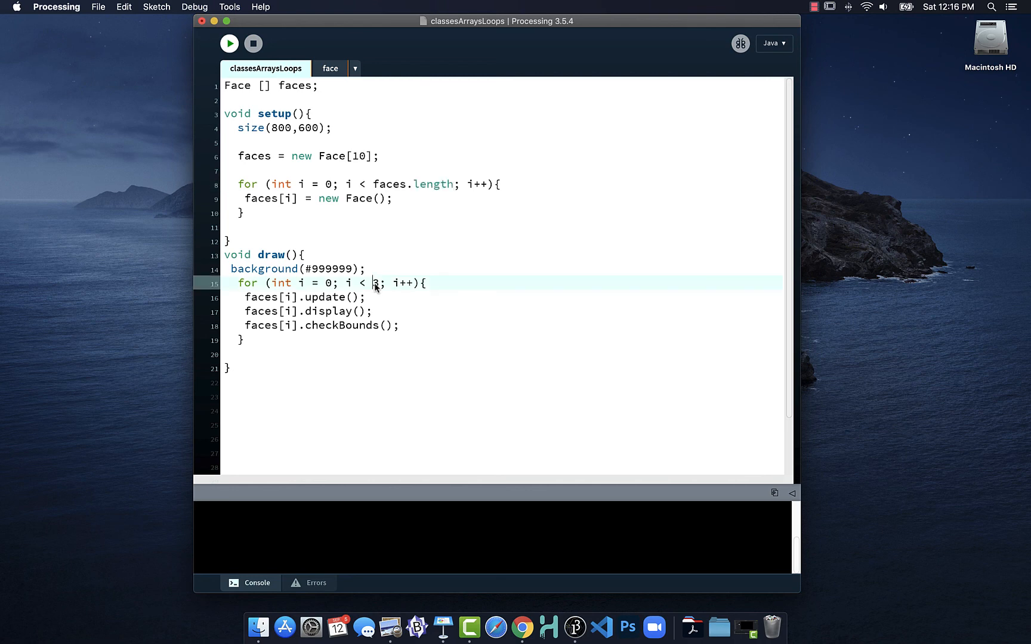
type("faces.length")
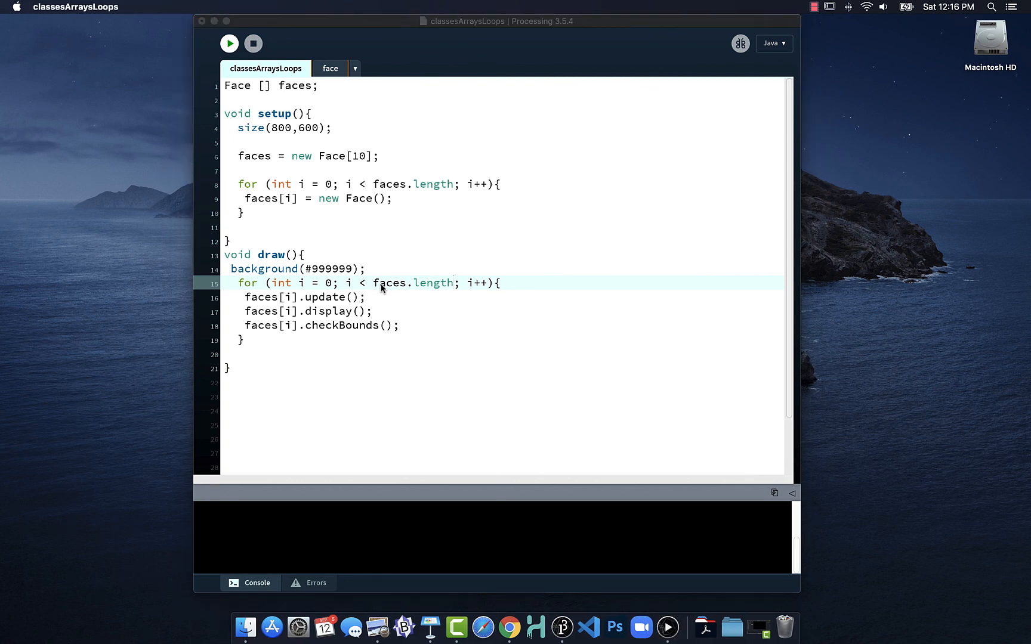
left_click(229, 44)
type("0")
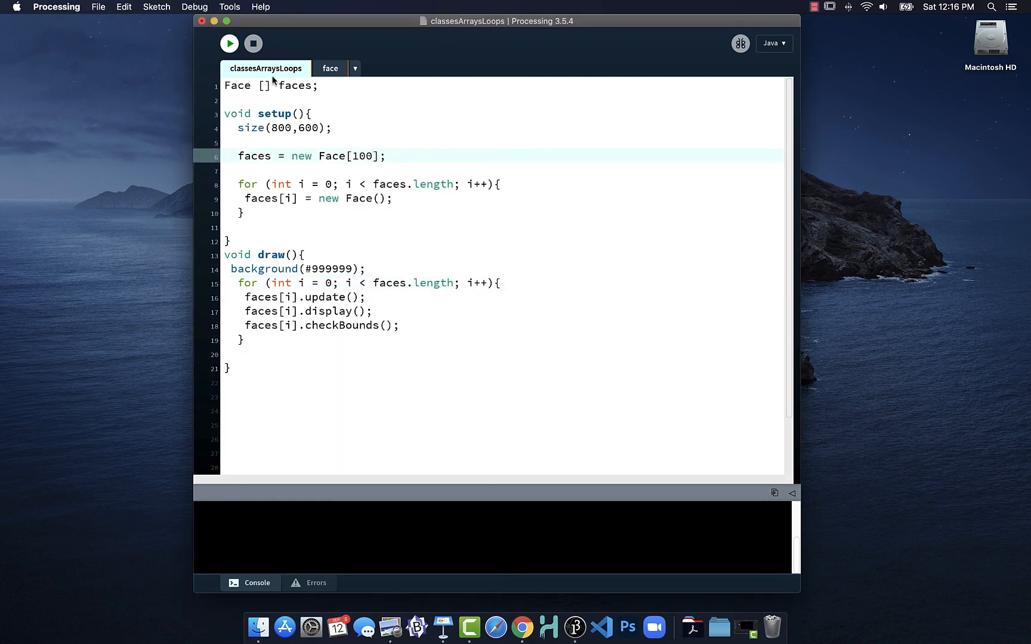
mouse_move(229, 43)
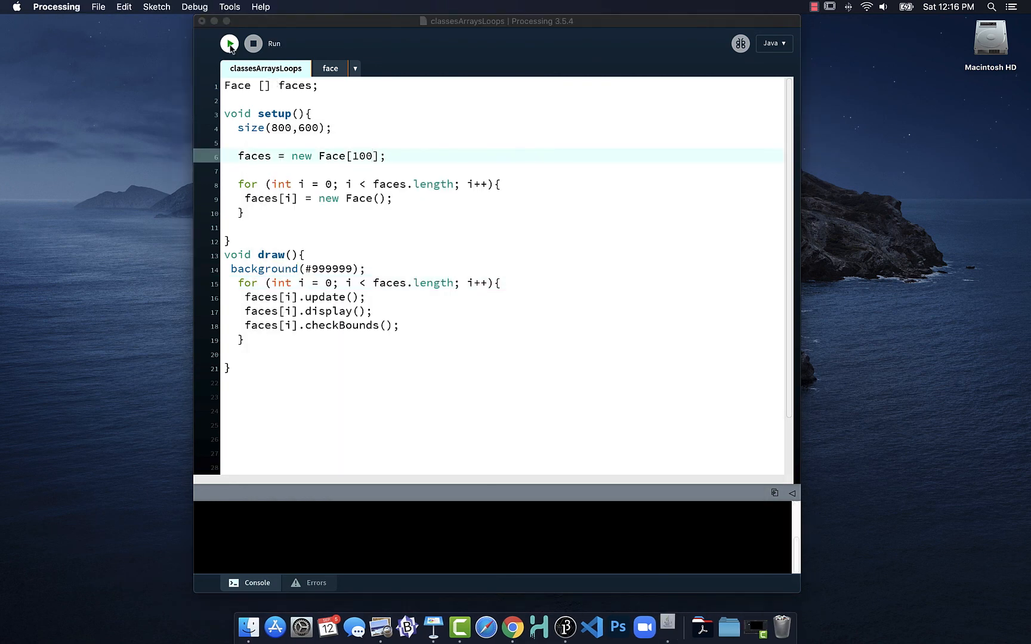
left_click(229, 43)
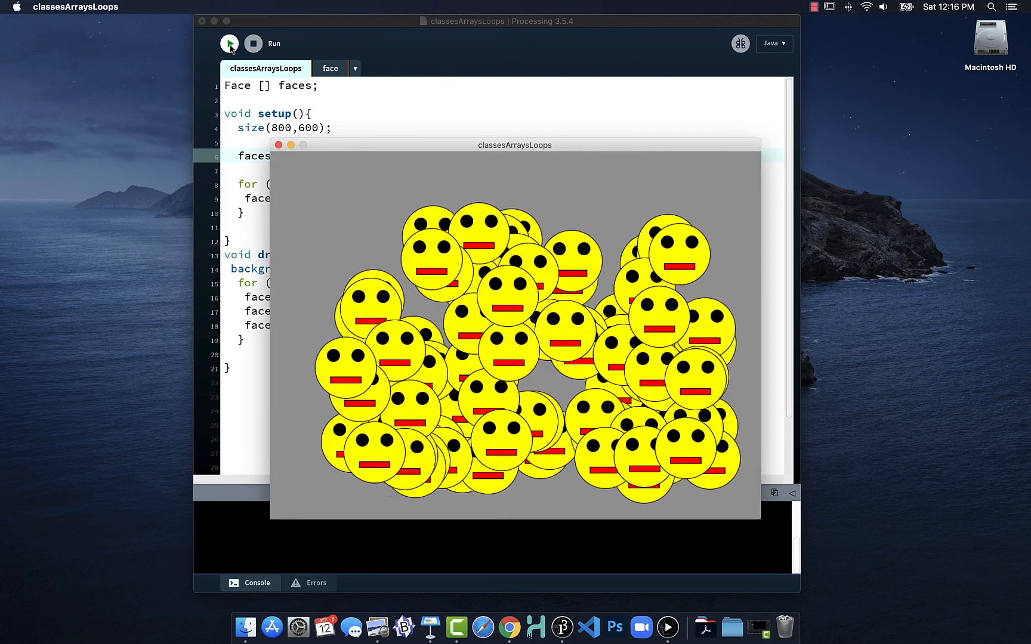
left_click(229, 43)
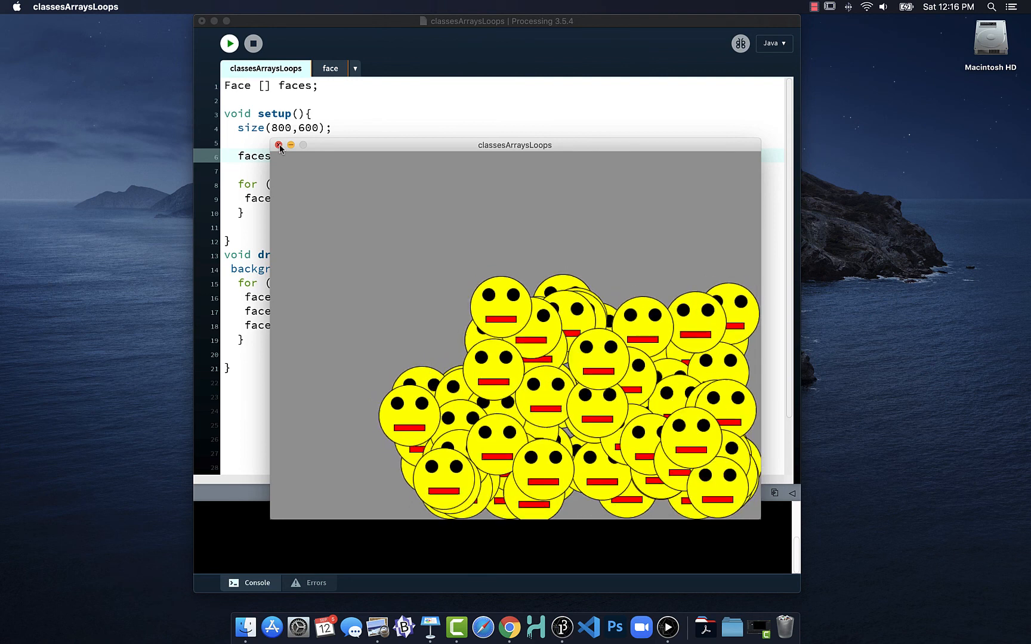
left_click(279, 146)
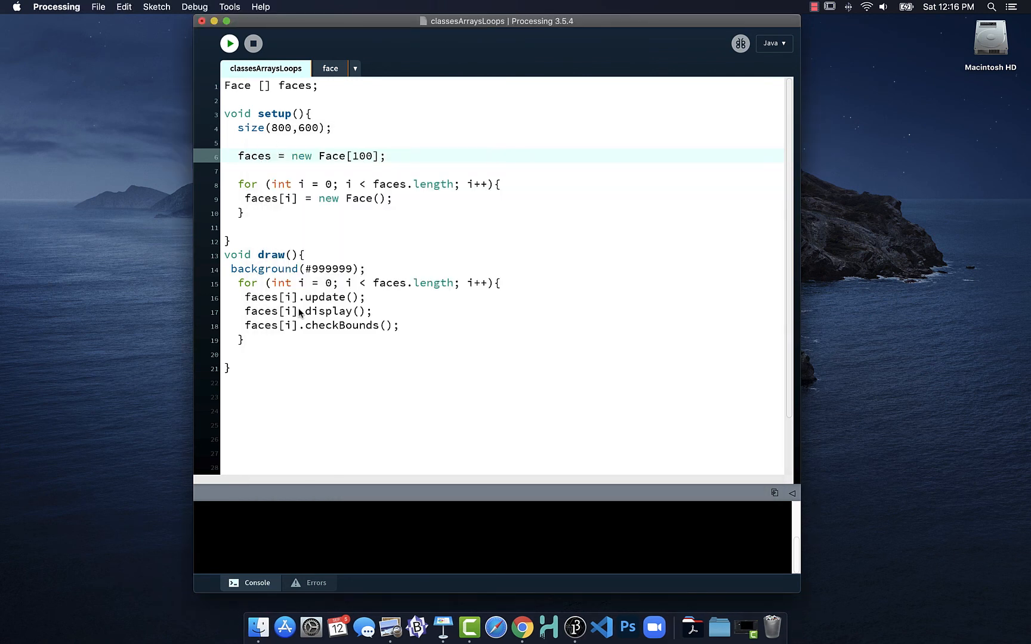